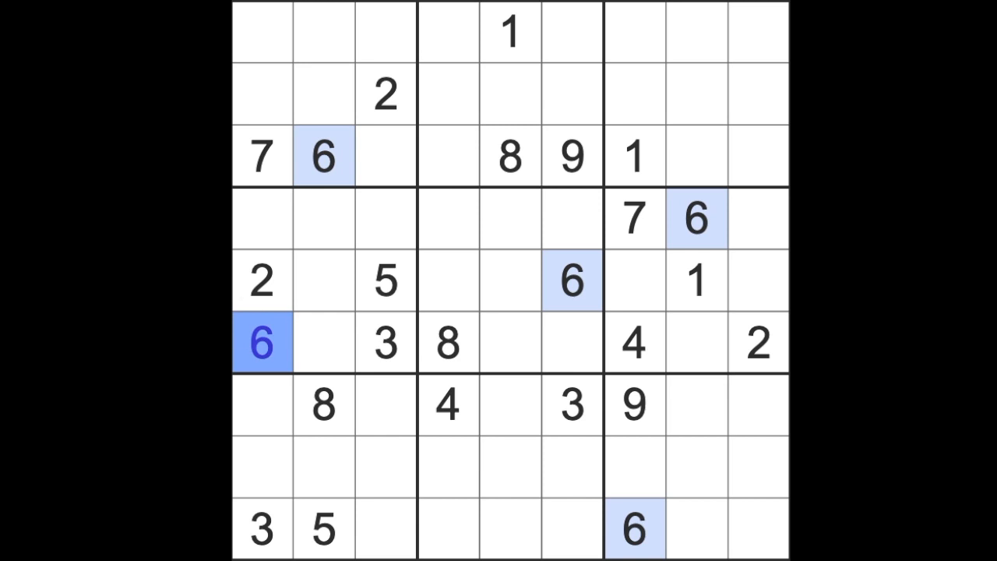
Step: Enter 2 in the empty cell at row 8, column 2
{"action": "left_click", "coordinate": [265, 483]}
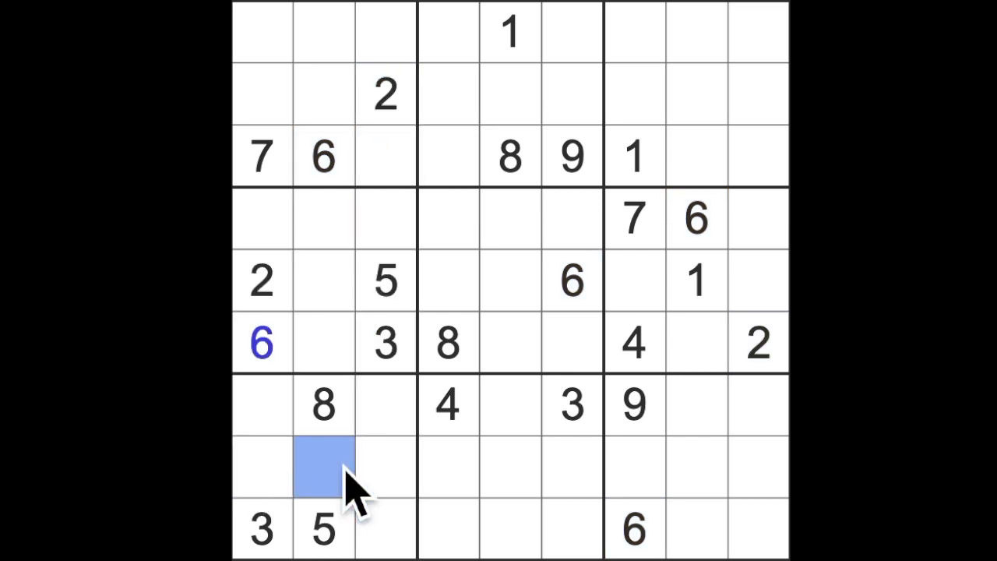
{"action": "type", "text": "2"}
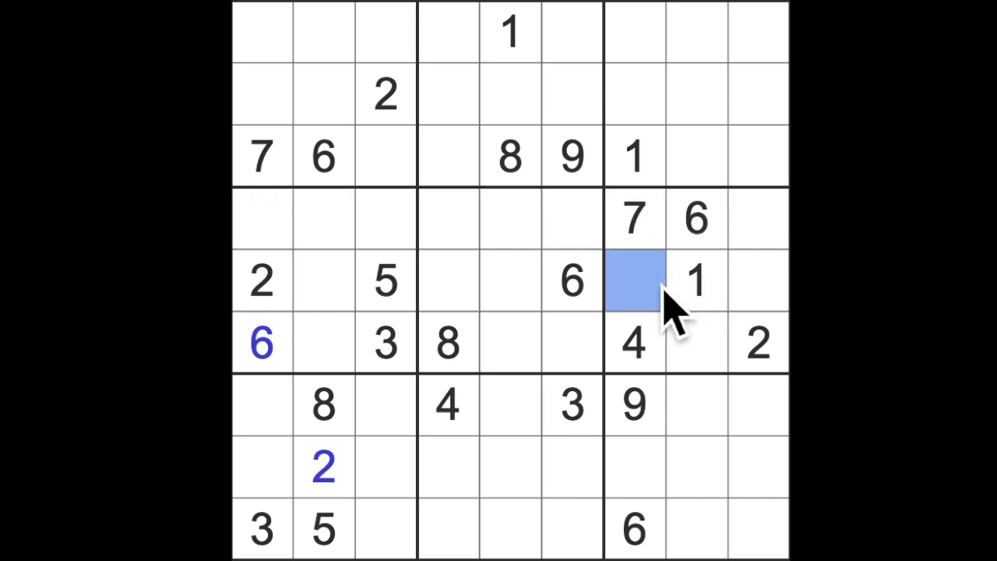
{"action": "left_click", "coordinate": [757, 282]}
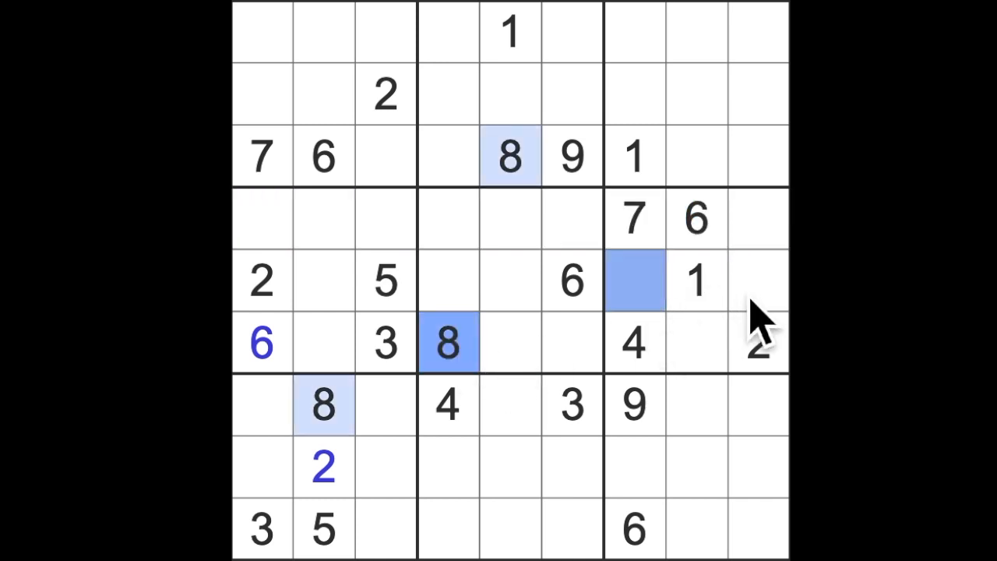
{"action": "left_click", "coordinate": [760, 280]}
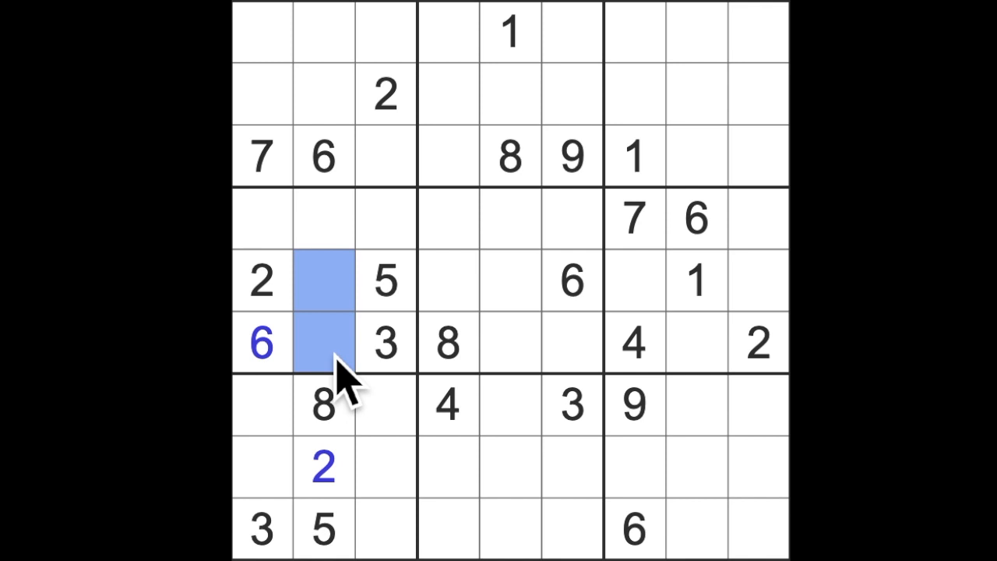
{"action": "left_click", "coordinate": [386, 406]}
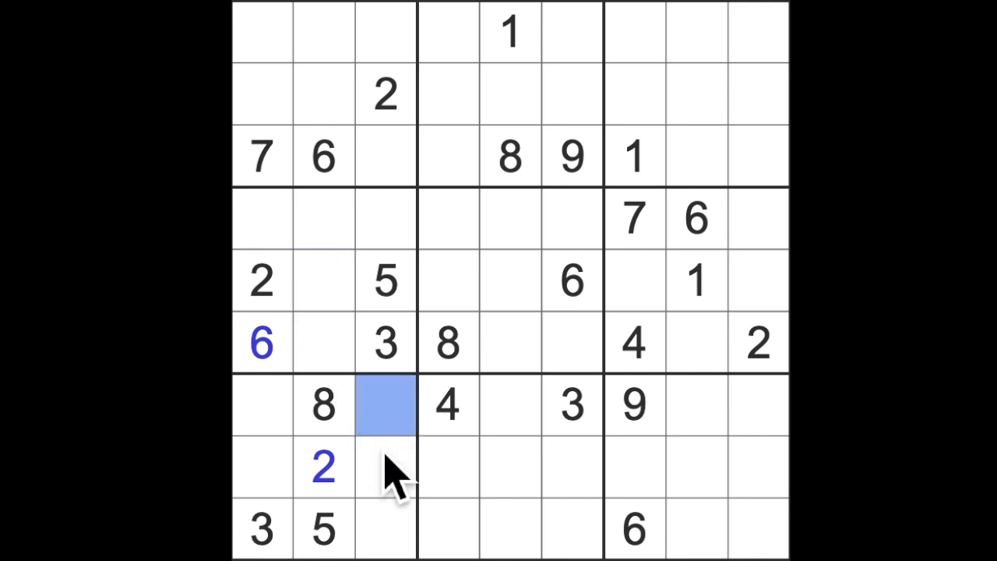
{"action": "left_click_drag", "start_coordinate": [385, 406], "coordinate": [385, 530]}
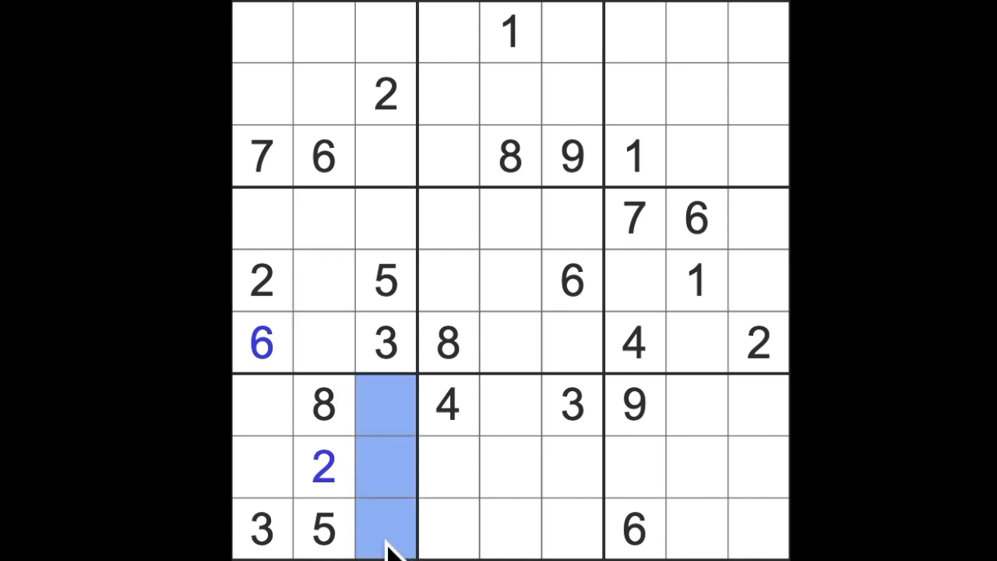
{"action": "mouse_move", "coordinate": [395, 546]}
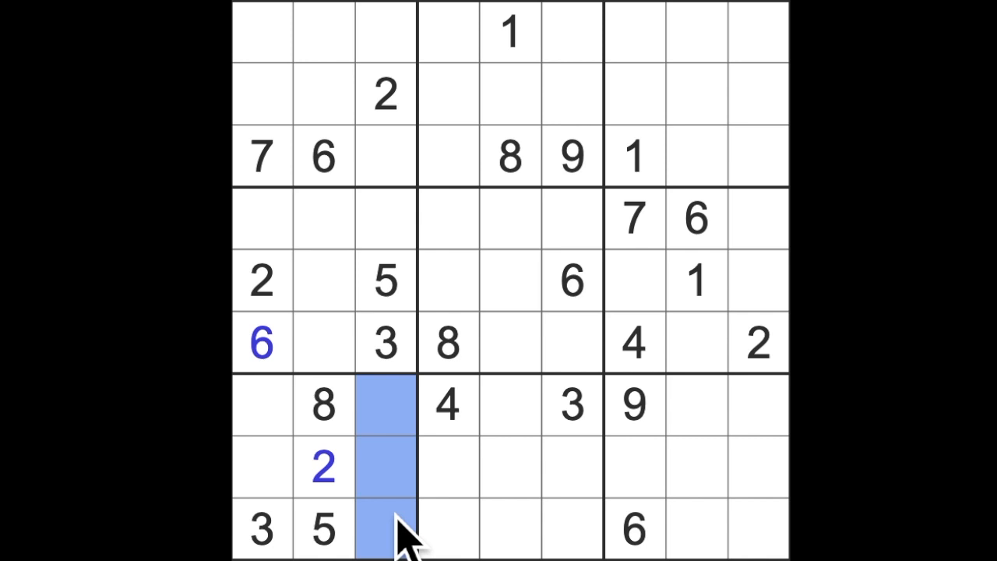
{"action": "mouse_move", "coordinate": [468, 511]}
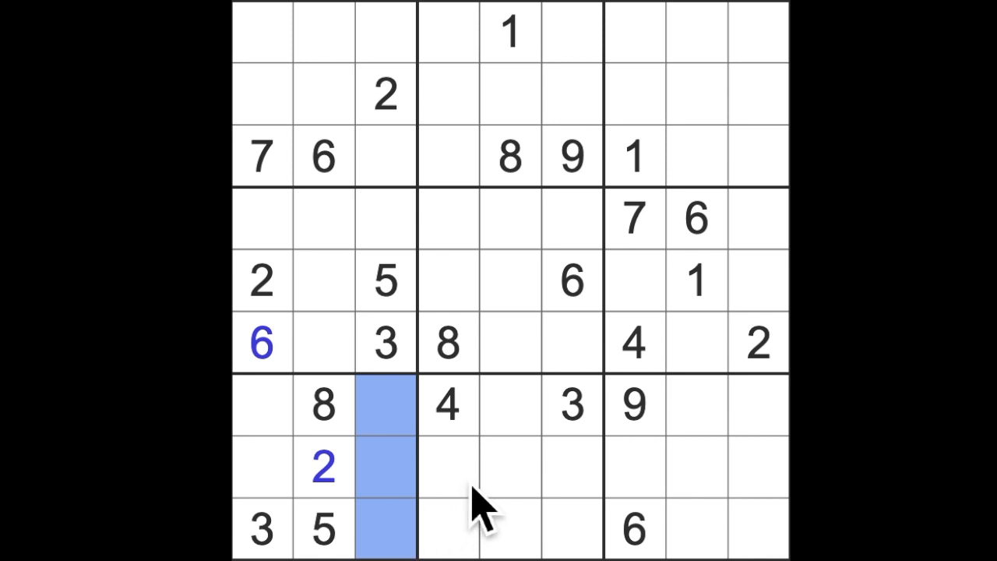
{"action": "mouse_move", "coordinate": [715, 491]}
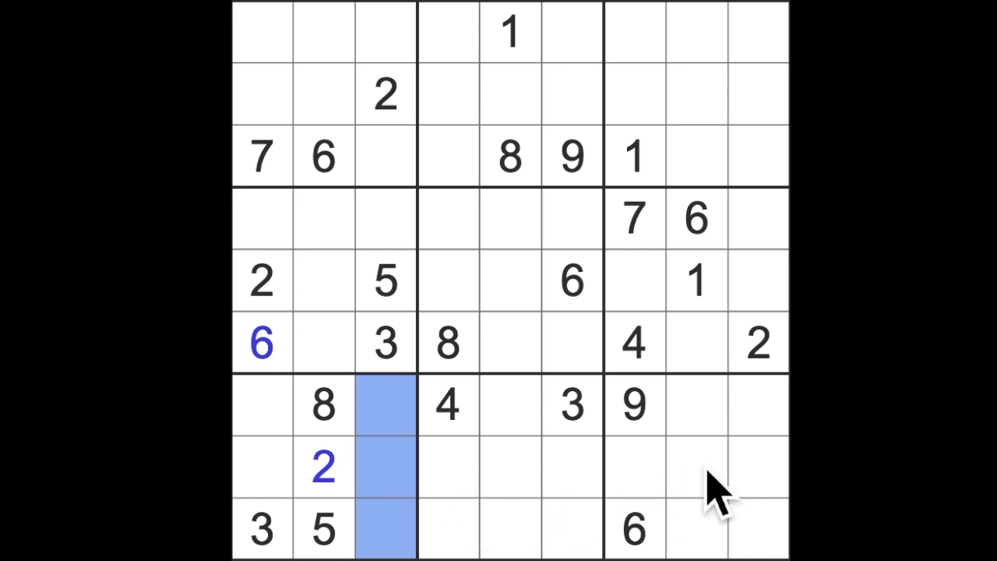
{"action": "mouse_move", "coordinate": [558, 514]}
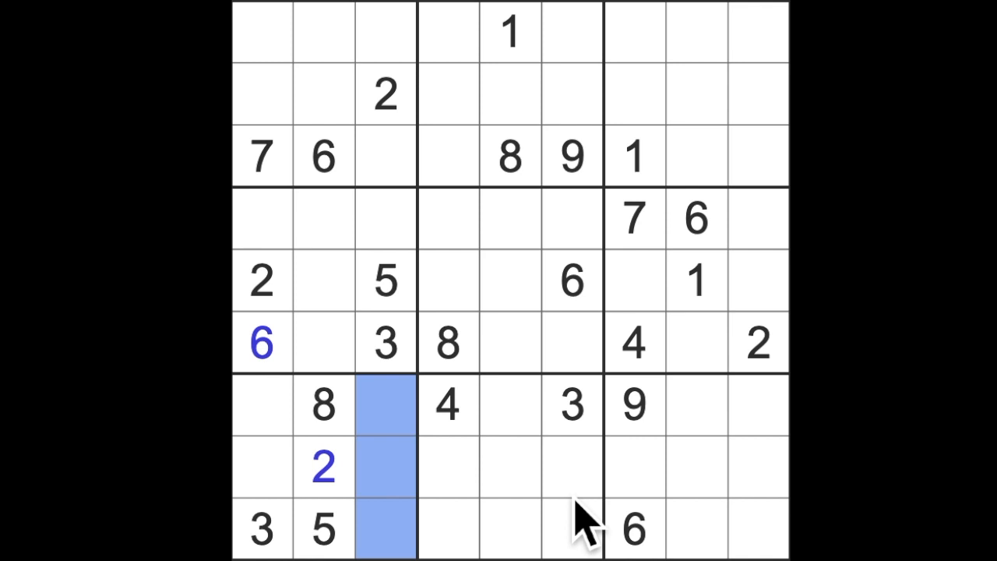
{"action": "mouse_move", "coordinate": [334, 524]}
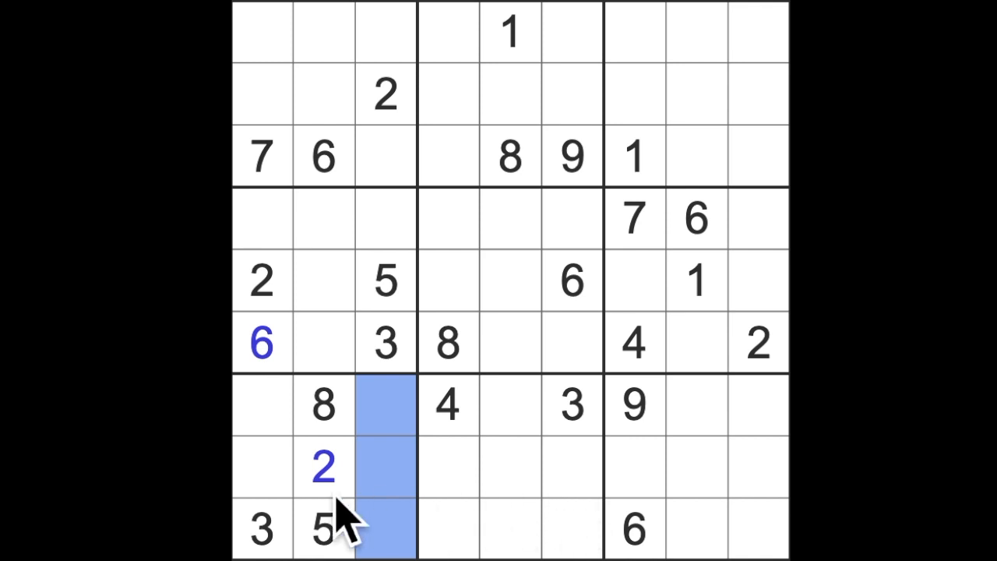
{"action": "mouse_move", "coordinate": [402, 511]}
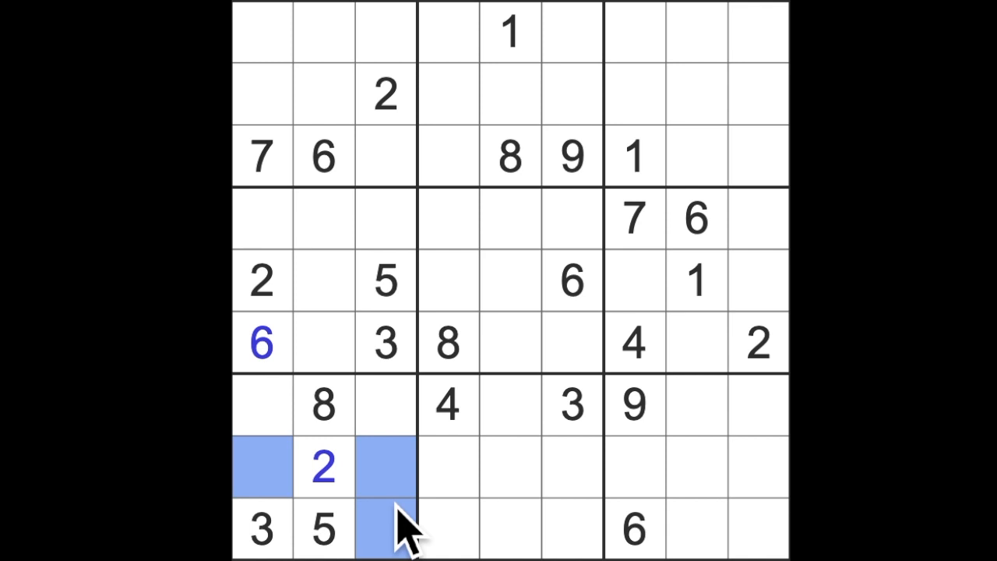
{"action": "mouse_move", "coordinate": [397, 529]}
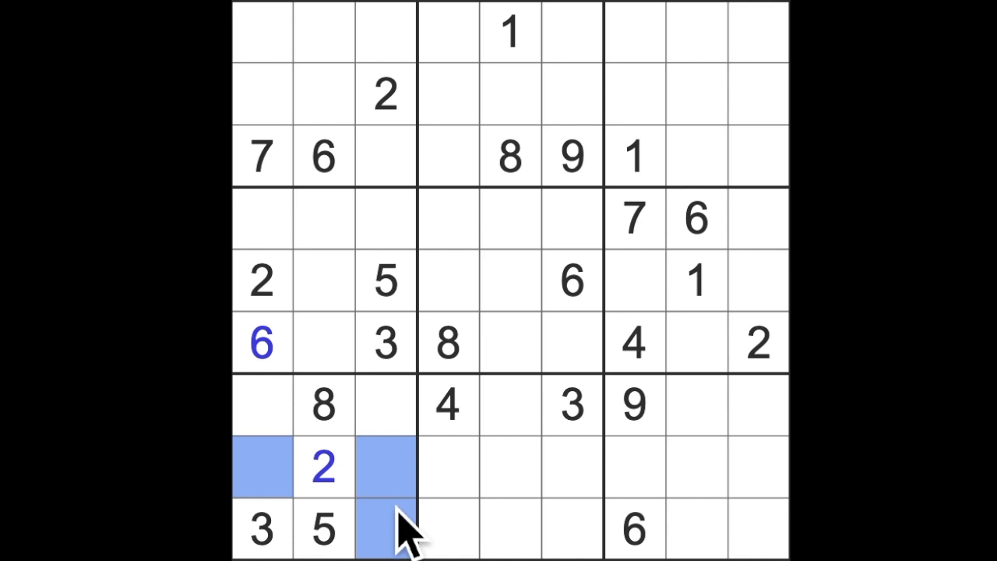
{"action": "mouse_move", "coordinate": [405, 530]}
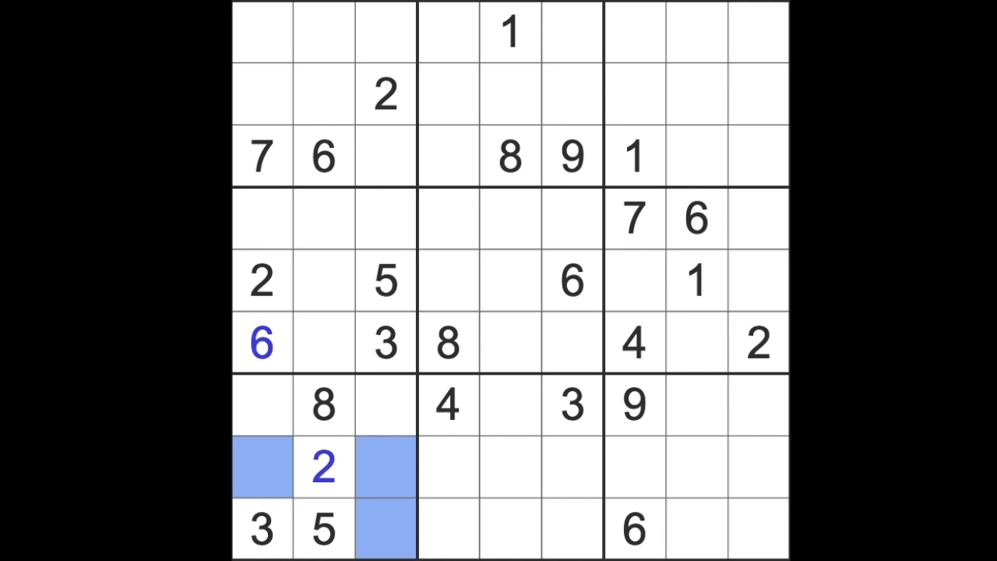
{"action": "left_click", "coordinate": [698, 280]}
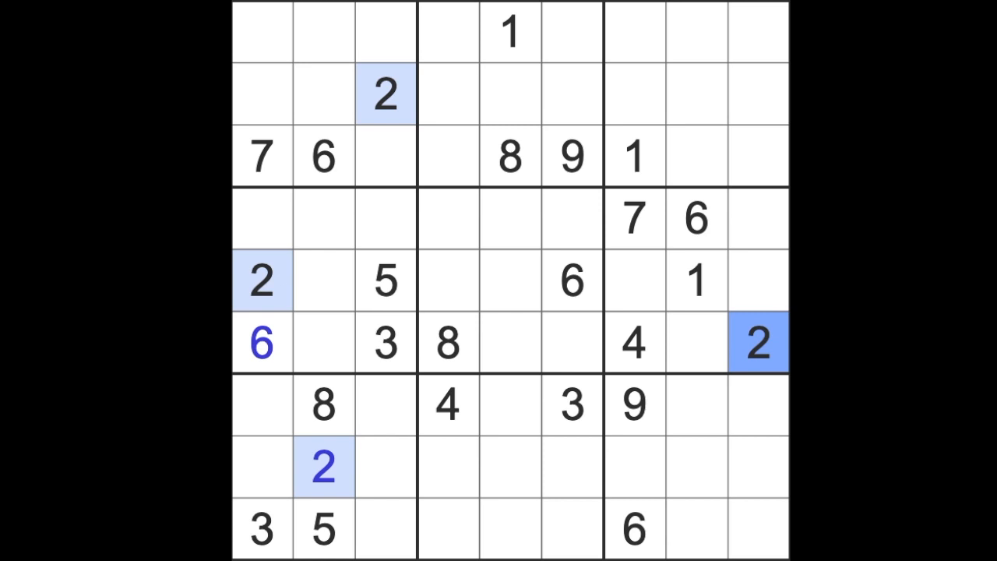
{"action": "mouse_move", "coordinate": [327, 499]}
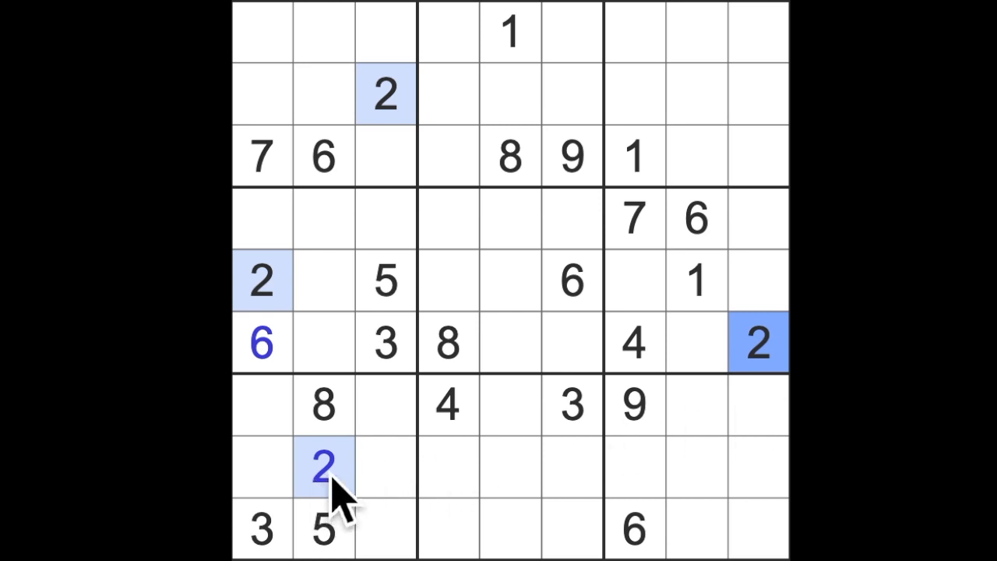
Step: Enter 2 at row 1 column 7 and select row 3 column 4 for another 2
{"action": "left_click", "coordinate": [327, 470]}
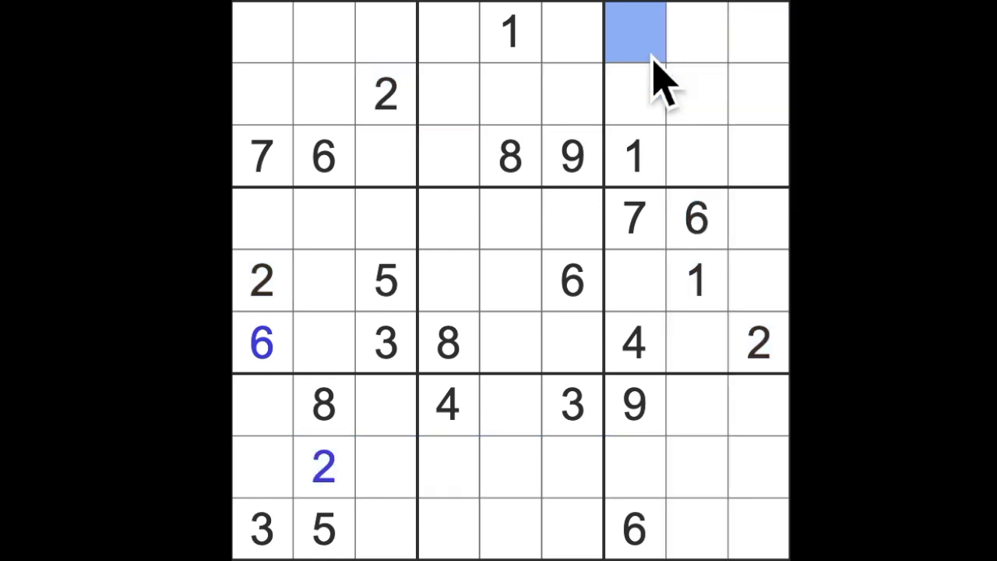
{"action": "type", "text": "2"}
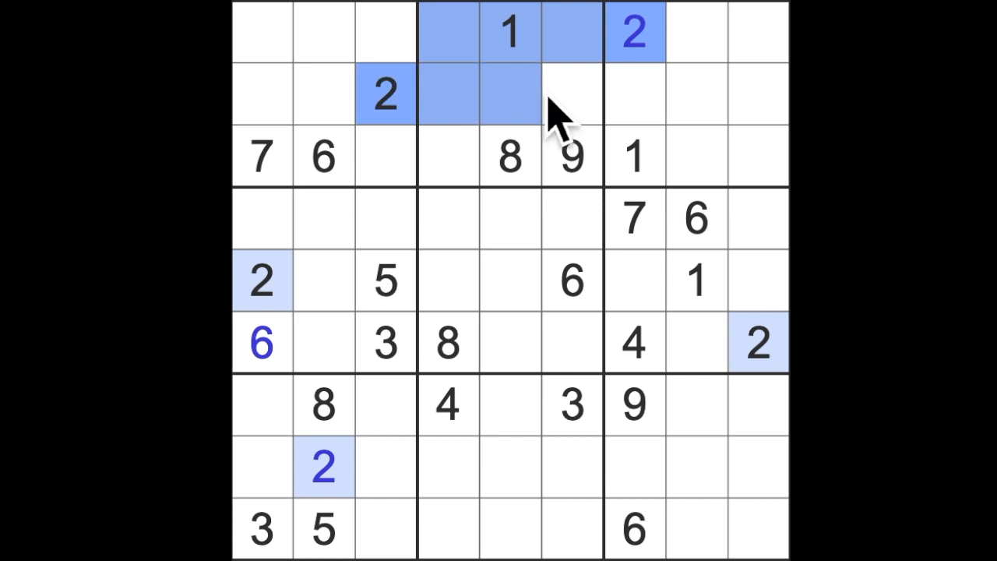
{"action": "left_click", "coordinate": [452, 156]}
{"action": "type", "text": "2"}
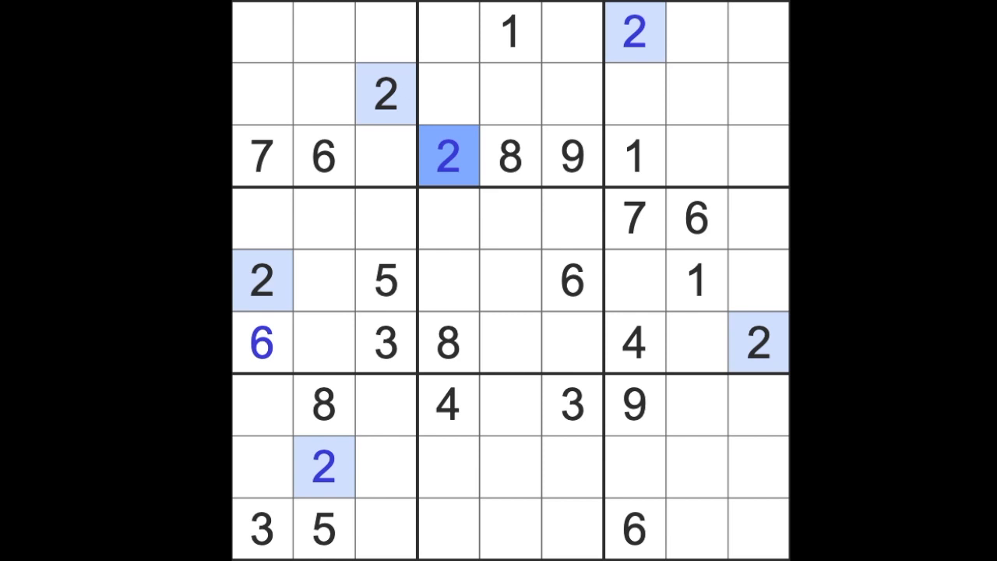
{"action": "mouse_move", "coordinate": [724, 210]}
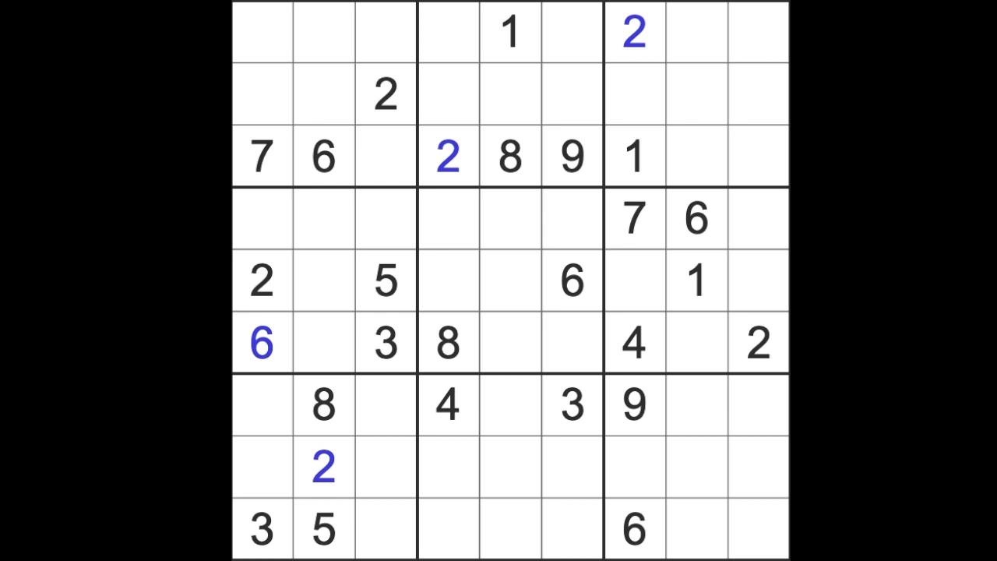
{"action": "mouse_move", "coordinate": [779, 190]}
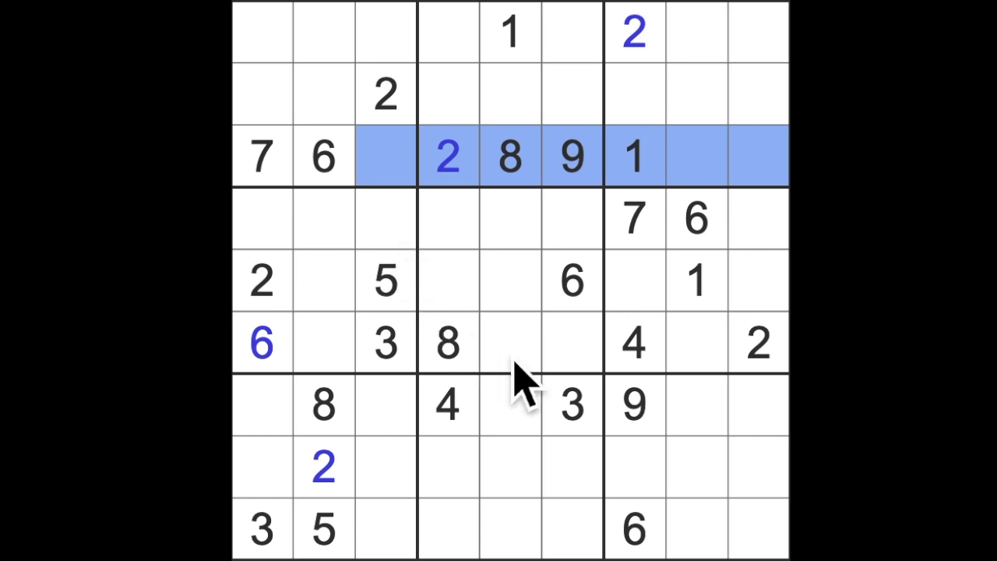
{"action": "mouse_move", "coordinate": [433, 358]}
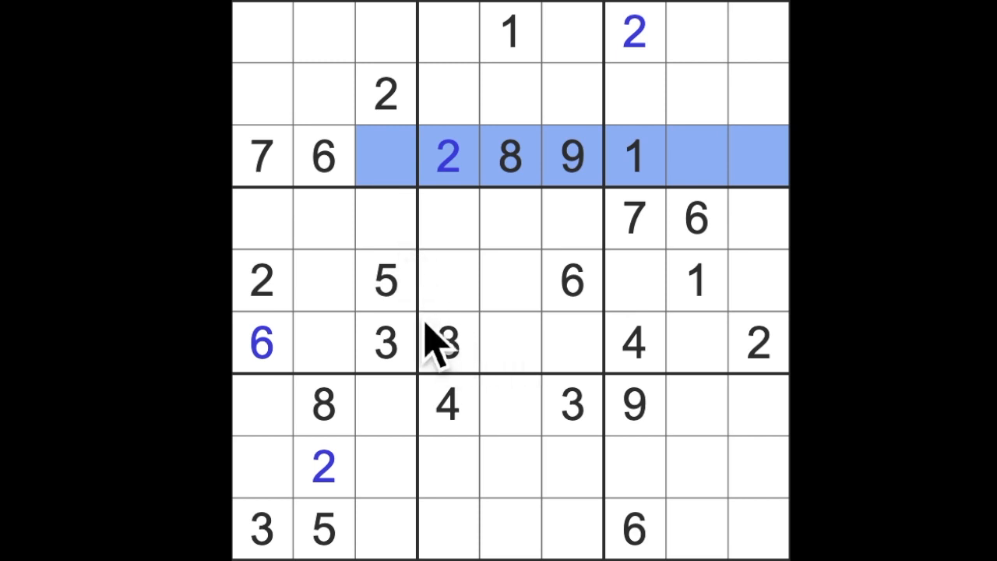
Step: Enter 4 at row 3 column 3 after checking column 3, then move to row 3's remaining empties
{"action": "left_click", "coordinate": [381, 159]}
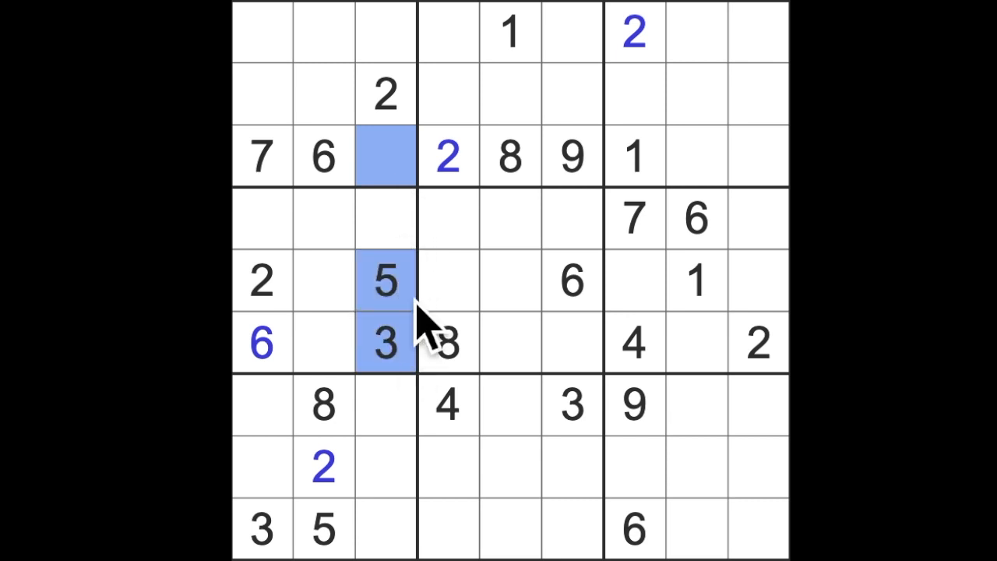
{"action": "left_click", "coordinate": [385, 156]}
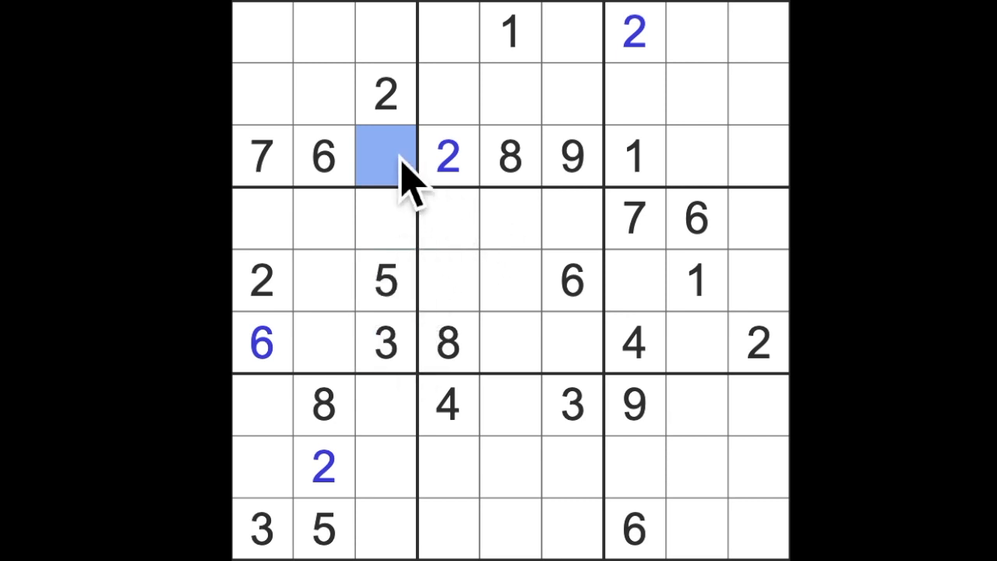
{"action": "type", "text": "4"}
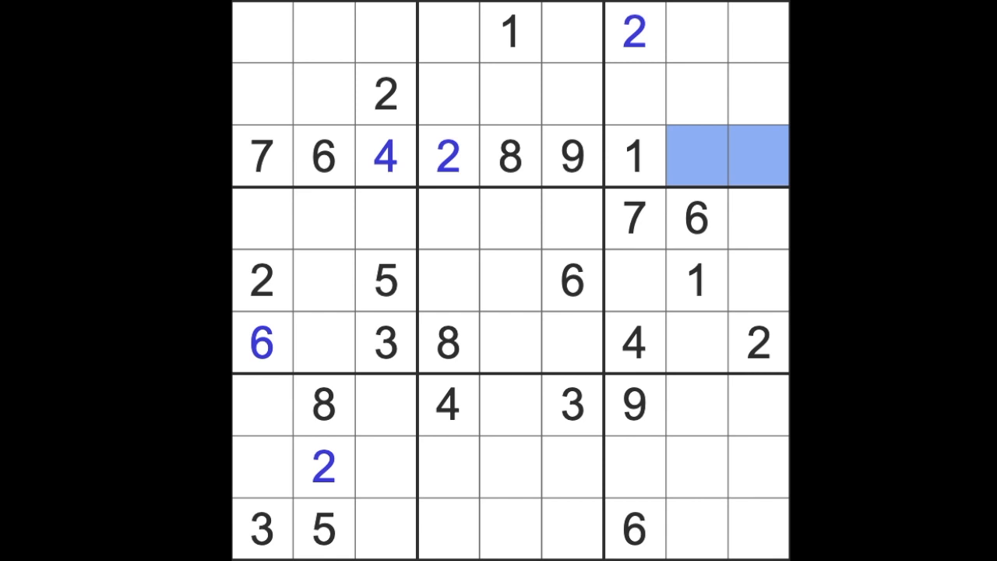
{"action": "left_click", "coordinate": [636, 94]}
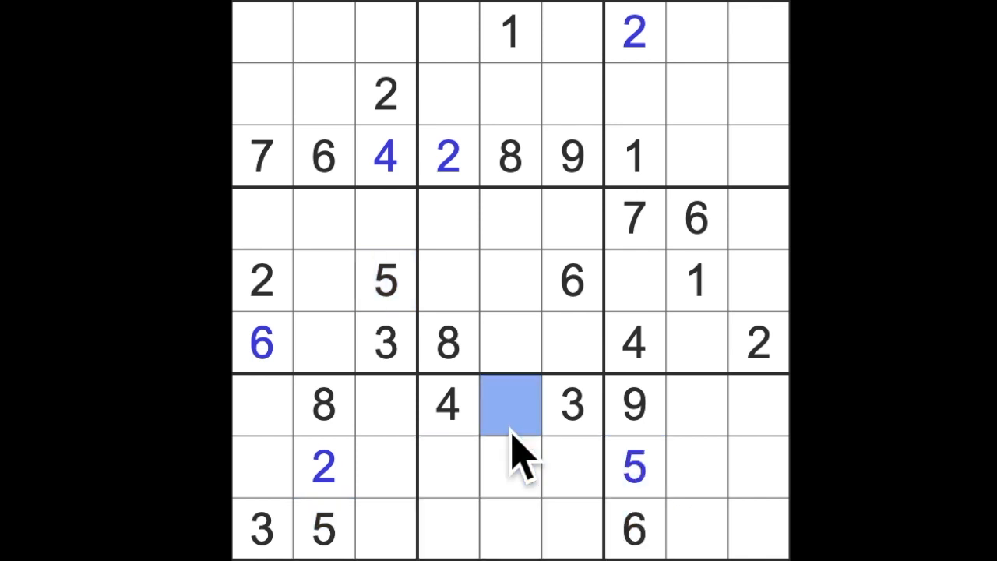
Step: Enter 5 in row 7 column 5 and 1 in row 7's first cell
{"action": "type", "text": "5"}
{"action": "left_click", "coordinate": [697, 403]}
{"action": "type", "text": "2"}
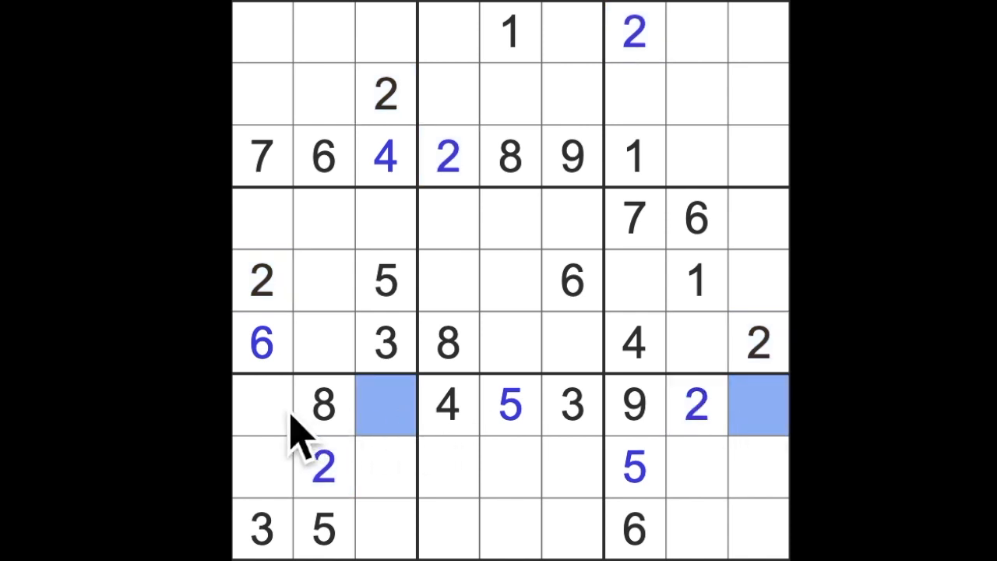
{"action": "left_click", "coordinate": [262, 405]}
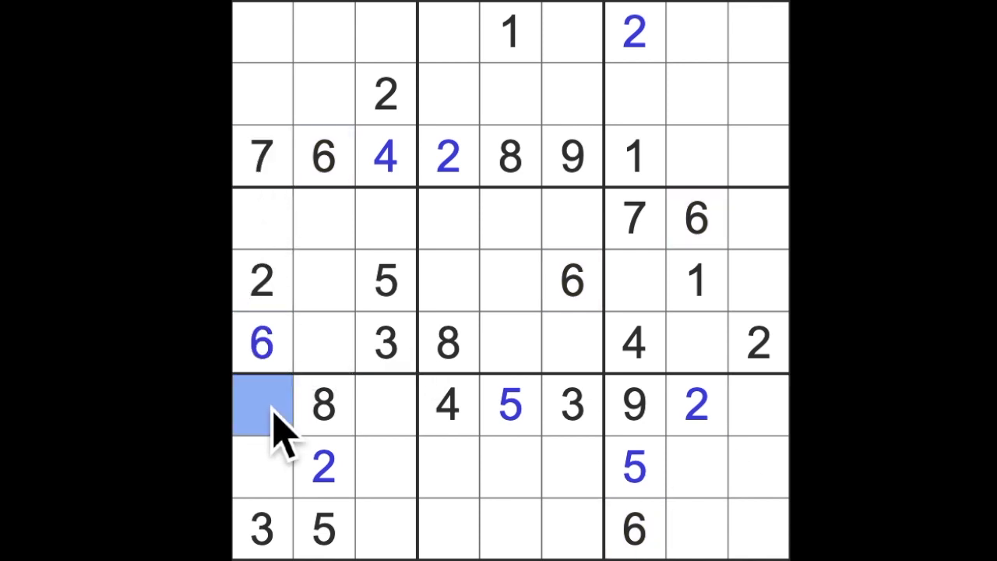
{"action": "type", "text": "1"}
{"action": "left_click", "coordinate": [262, 466]}
{"action": "type", "text": "4"}
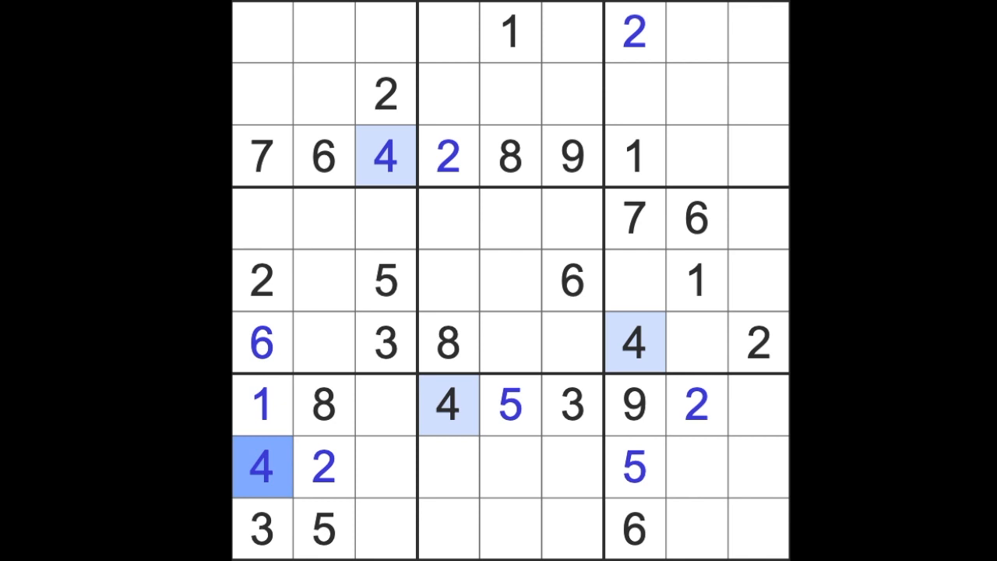
{"action": "mouse_move", "coordinate": [281, 70]}
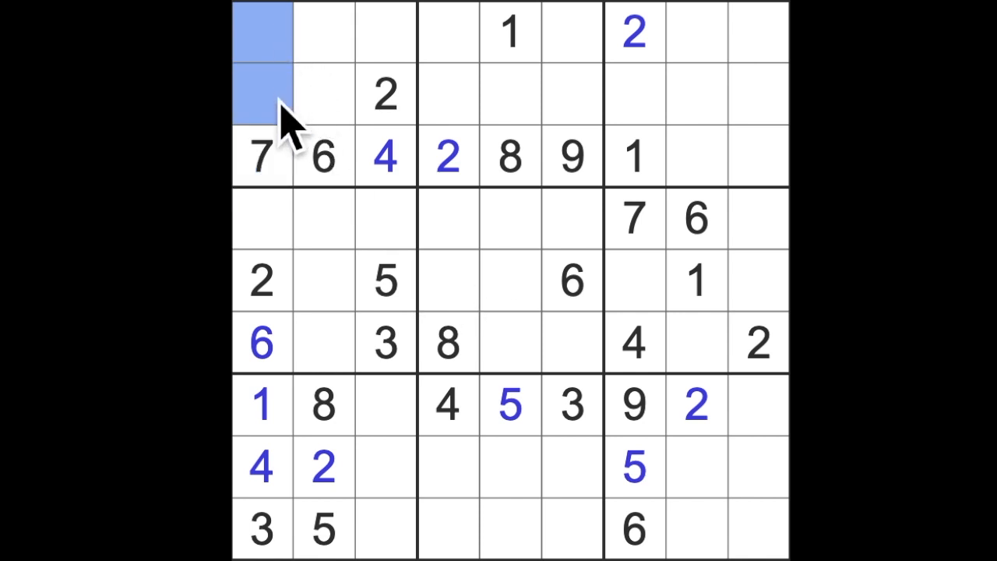
{"action": "mouse_move", "coordinate": [756, 218]}
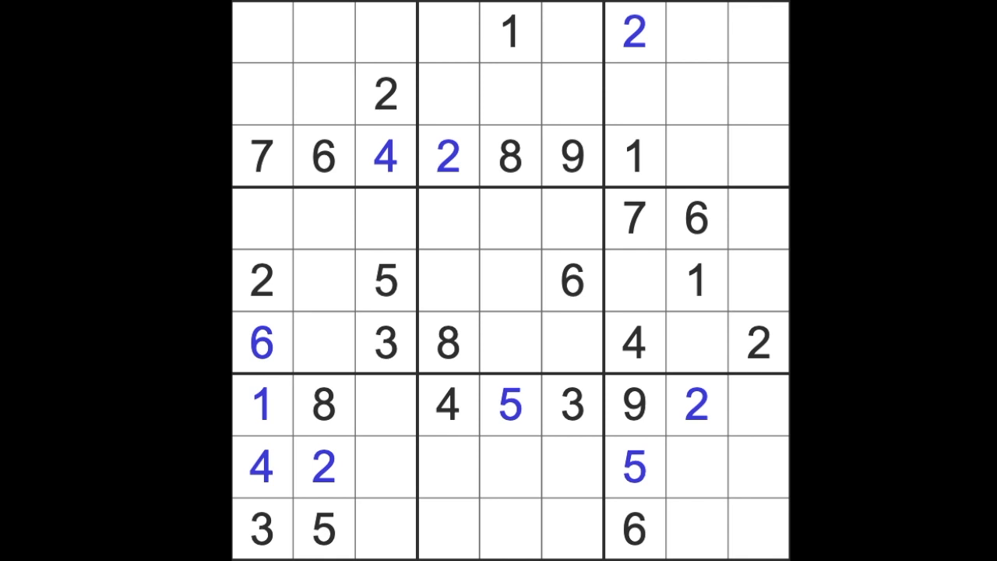
Step: Select the empty cell in row 5, column 8
{"action": "left_click", "coordinate": [696, 281]}
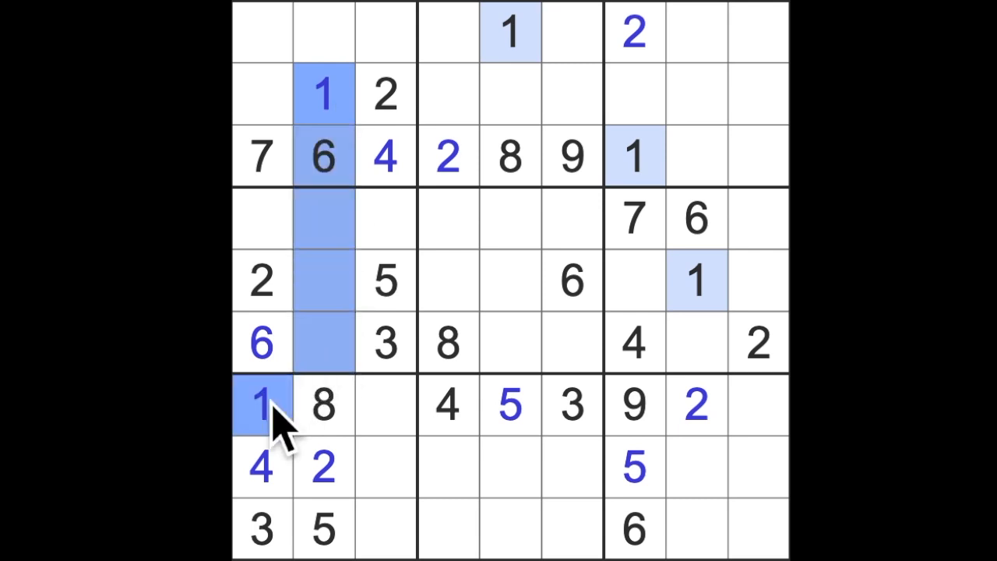
Step: Highlight every placed 1 and select row 6's cell for a new 1
{"action": "left_click", "coordinate": [385, 218]}
{"action": "type", "text": "1"}
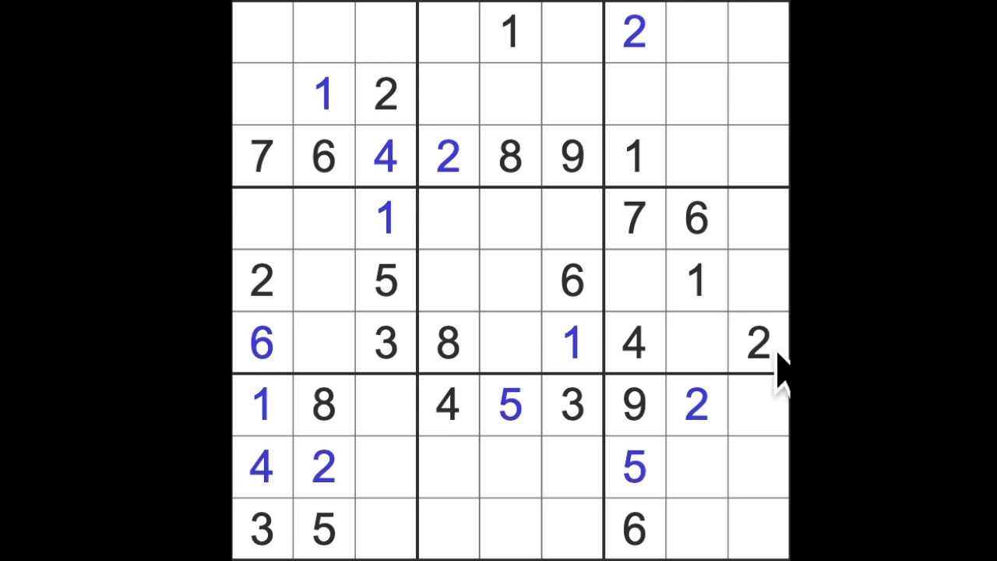
{"action": "left_click", "coordinate": [761, 344]}
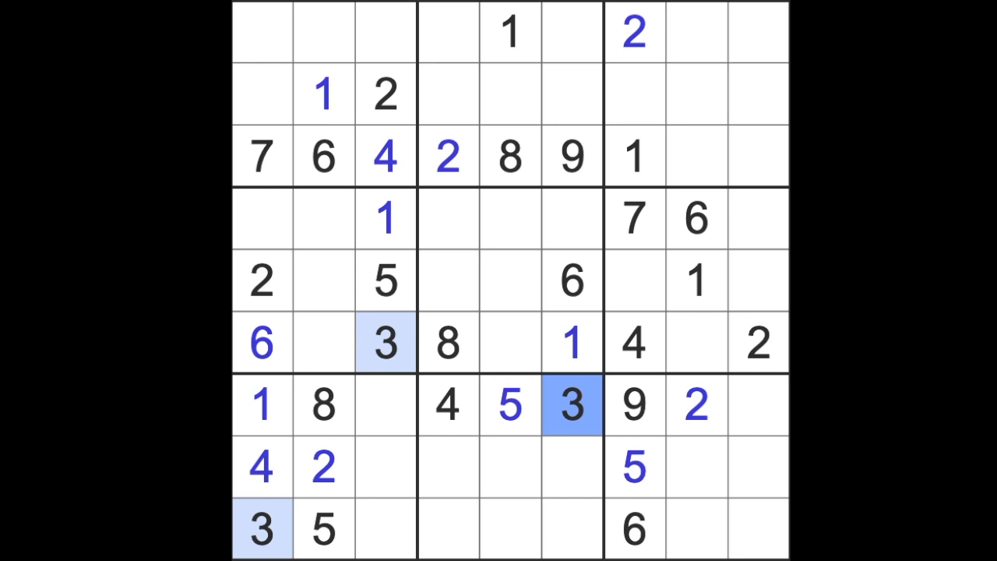
Step: Fill 3 at the top of column 2 and 8 at the start of row 4
{"action": "left_click", "coordinate": [265, 38]}
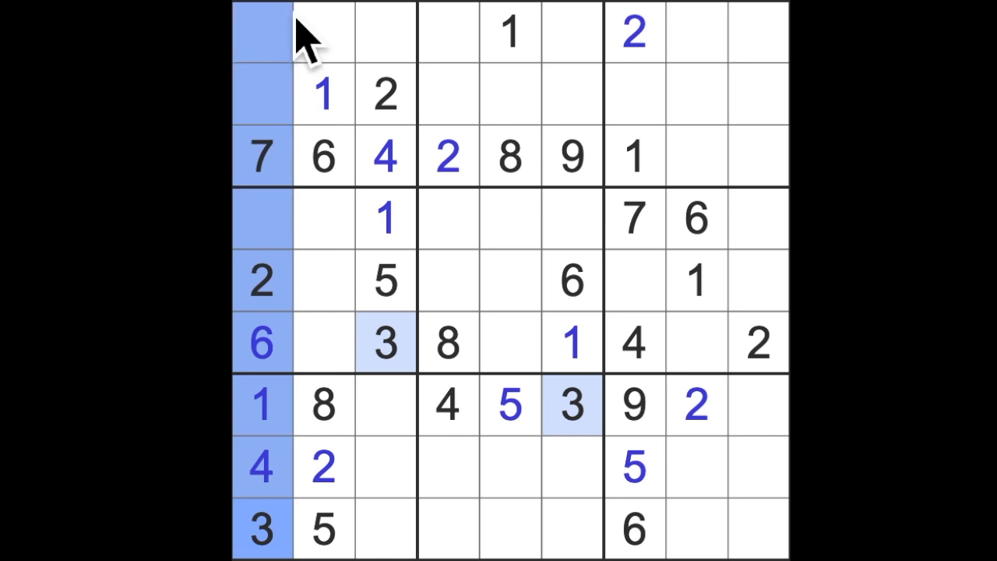
{"action": "left_click", "coordinate": [377, 34]}
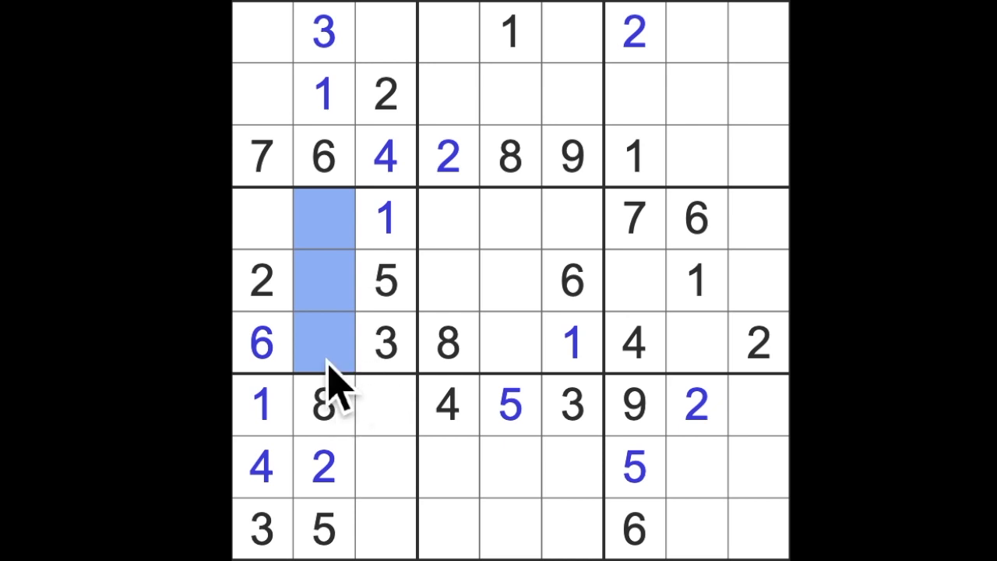
{"action": "left_click", "coordinate": [262, 219]}
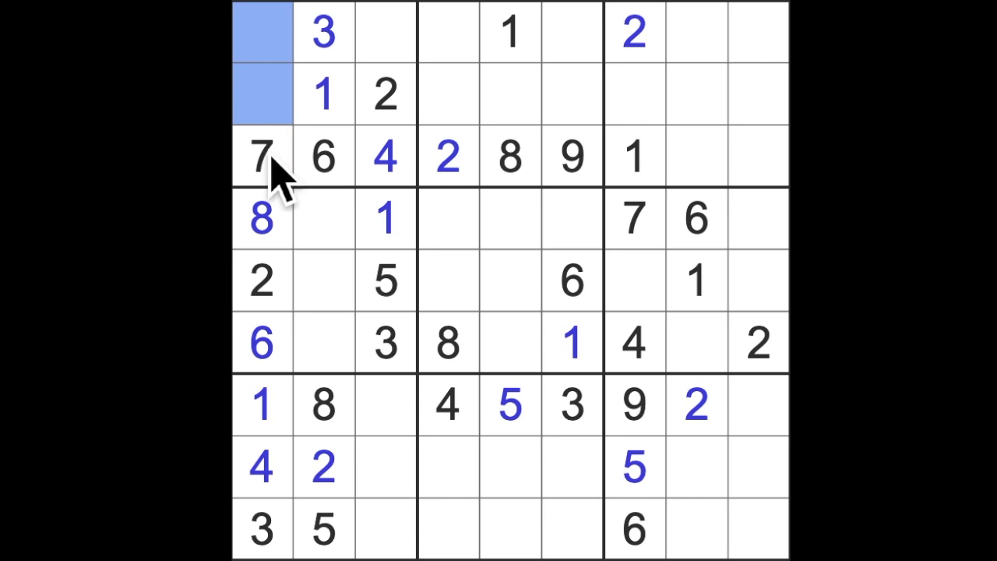
{"action": "mouse_move", "coordinate": [358, 355]}
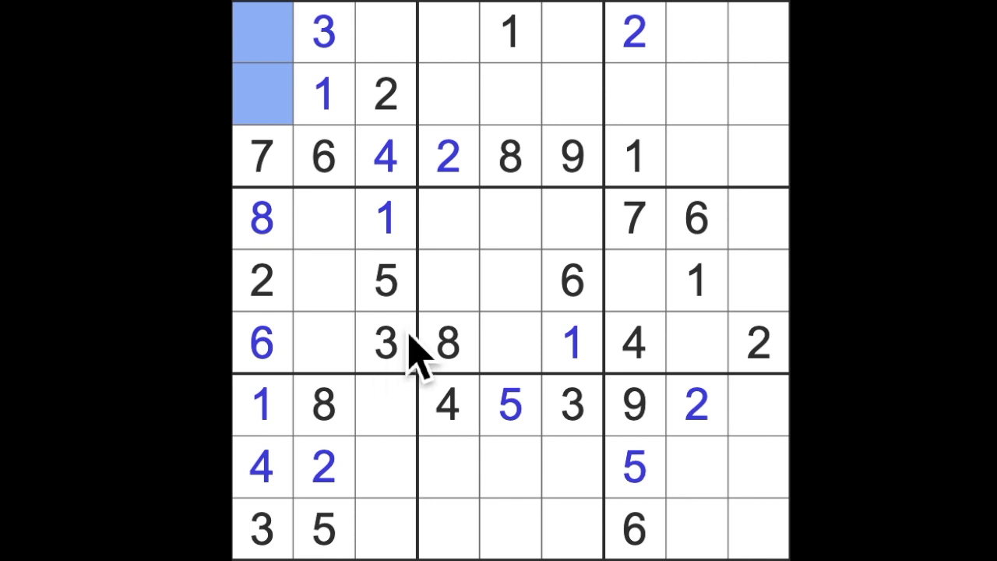
{"action": "left_click", "coordinate": [380, 32]}
{"action": "type", "text": "8"}
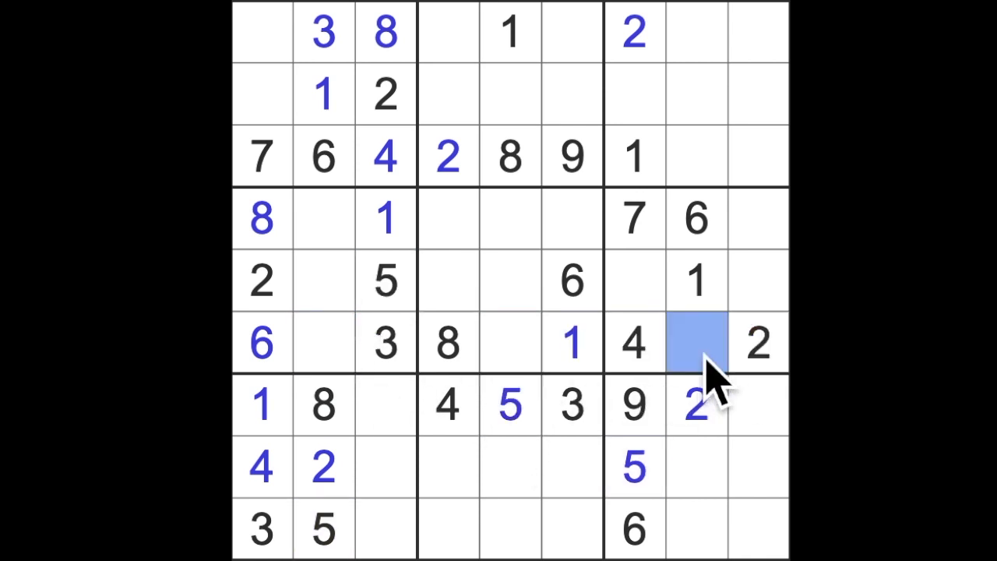
Step: Enter 5, complete row 3's last two cells with 3 and 5, and fill row 5's gaps
{"action": "type", "text": "5"}
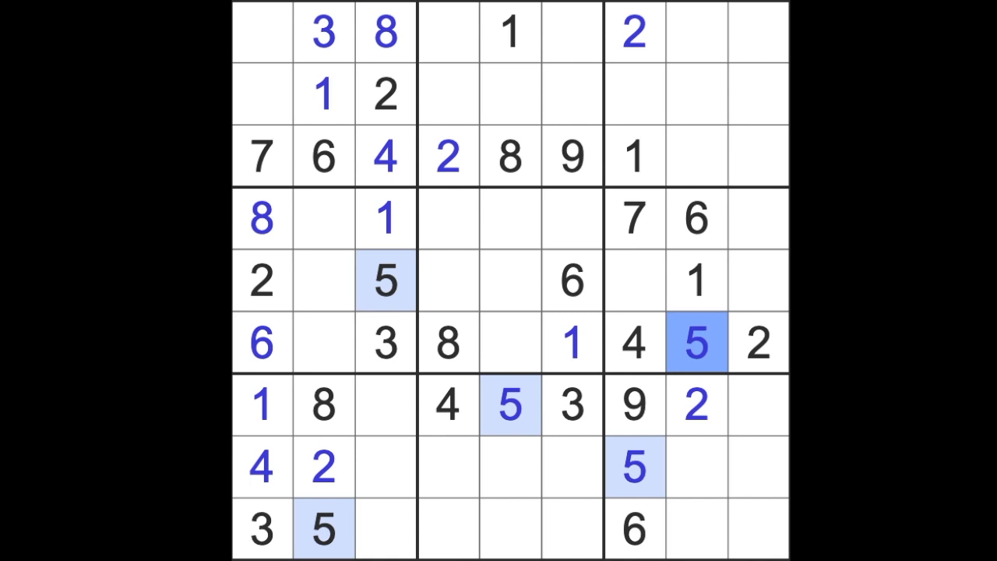
{"action": "left_click", "coordinate": [756, 156]}
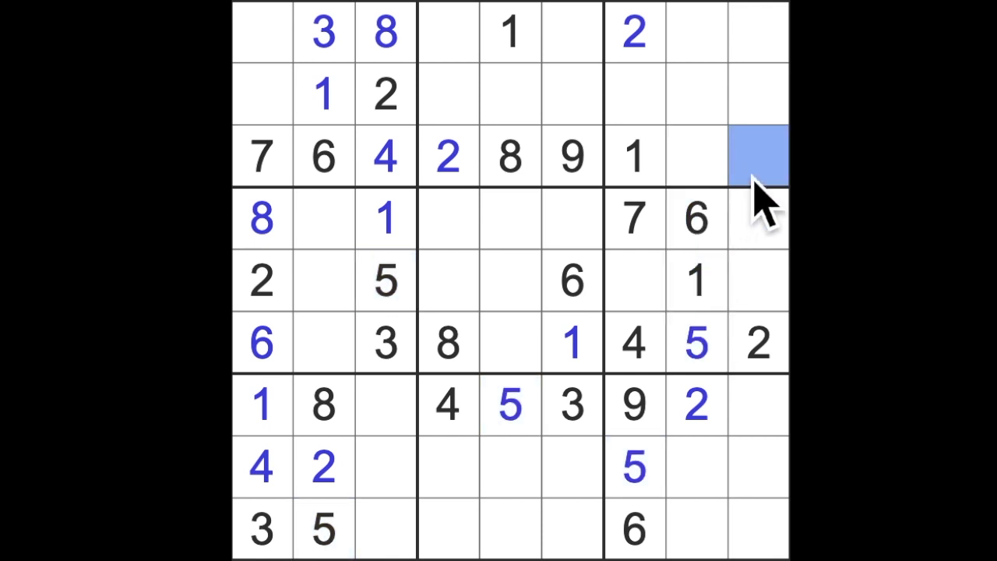
{"action": "left_click", "coordinate": [695, 156]}
{"action": "type", "text": "3"}
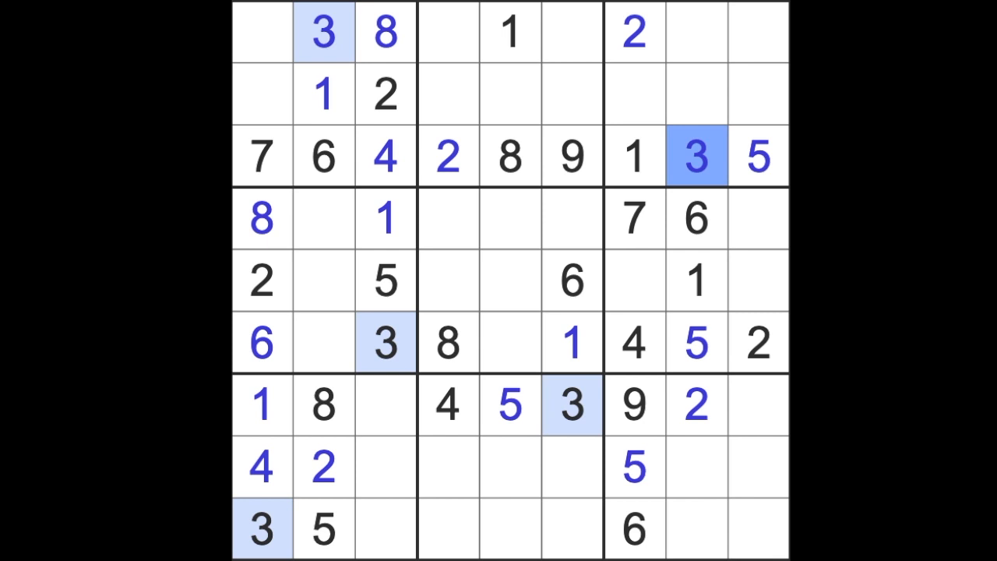
{"action": "mouse_move", "coordinate": [716, 233]}
{"action": "type", "text": "3"}
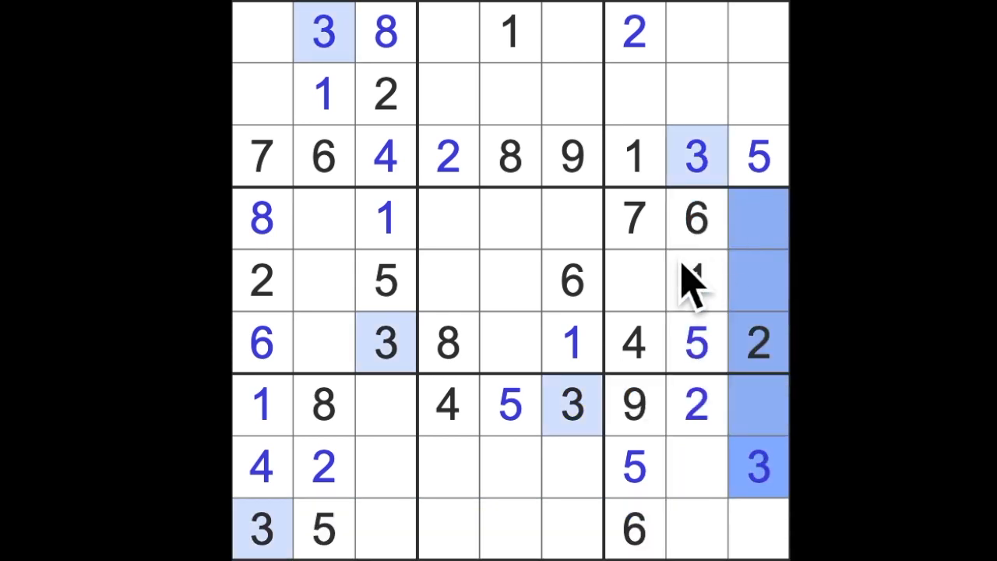
{"action": "left_click", "coordinate": [631, 280]}
{"action": "type", "text": "3"}
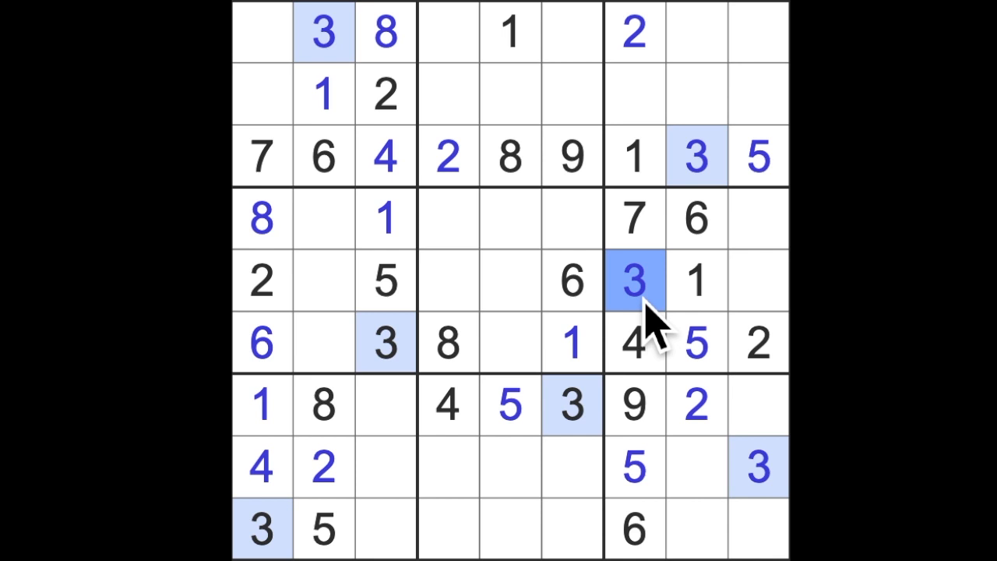
{"action": "mouse_move", "coordinate": [517, 265]}
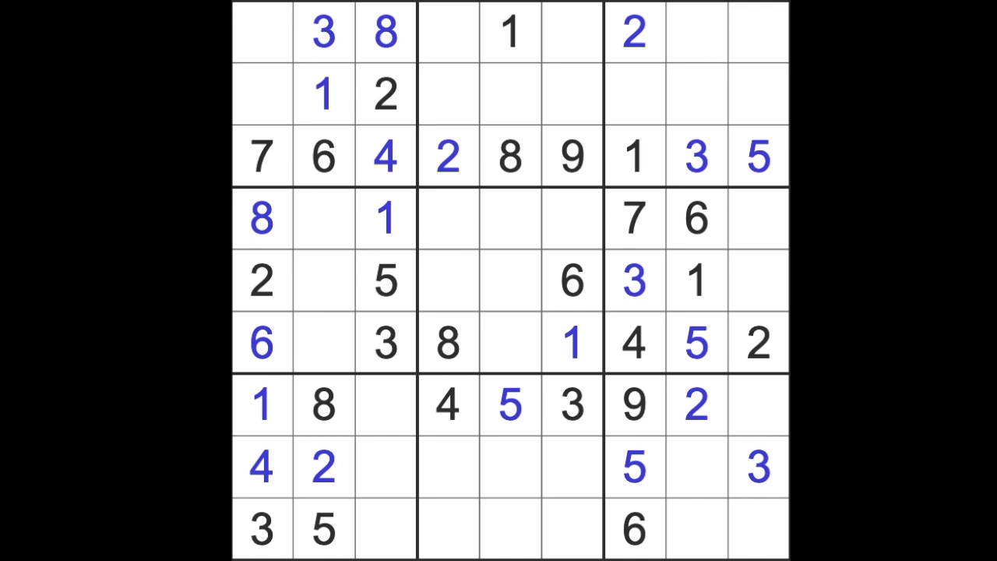
{"action": "left_click", "coordinate": [758, 281]}
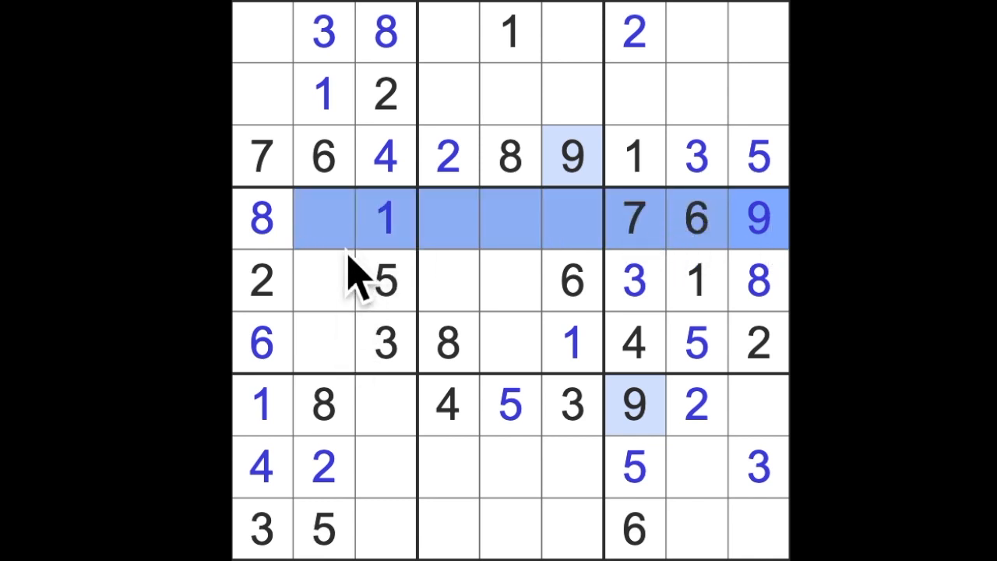
{"action": "mouse_move", "coordinate": [339, 315]}
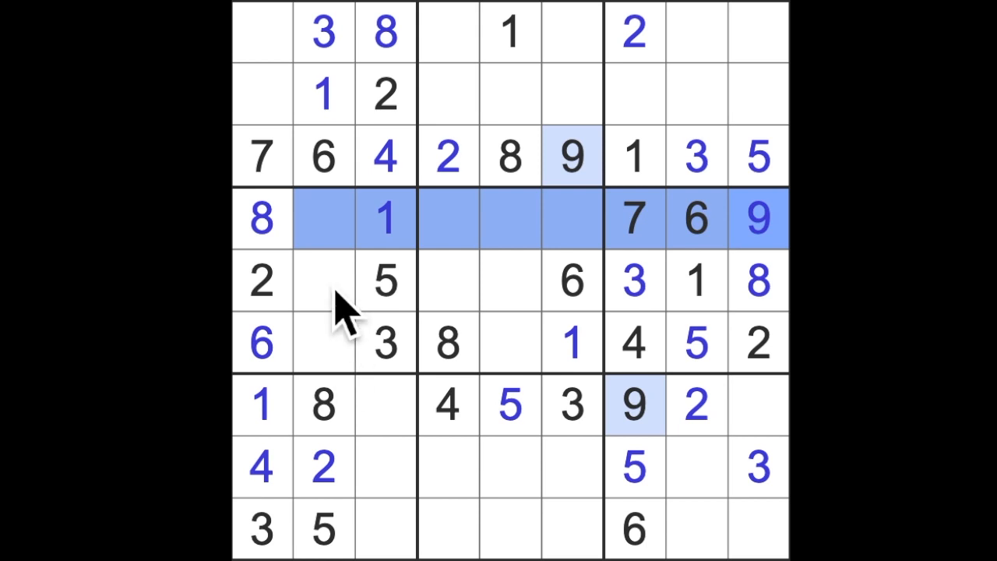
Step: Place 4 in row 4, 8 in row 2 column 7, and finish row 7 with 7
{"action": "left_click", "coordinate": [323, 218]}
{"action": "type", "text": "4"}
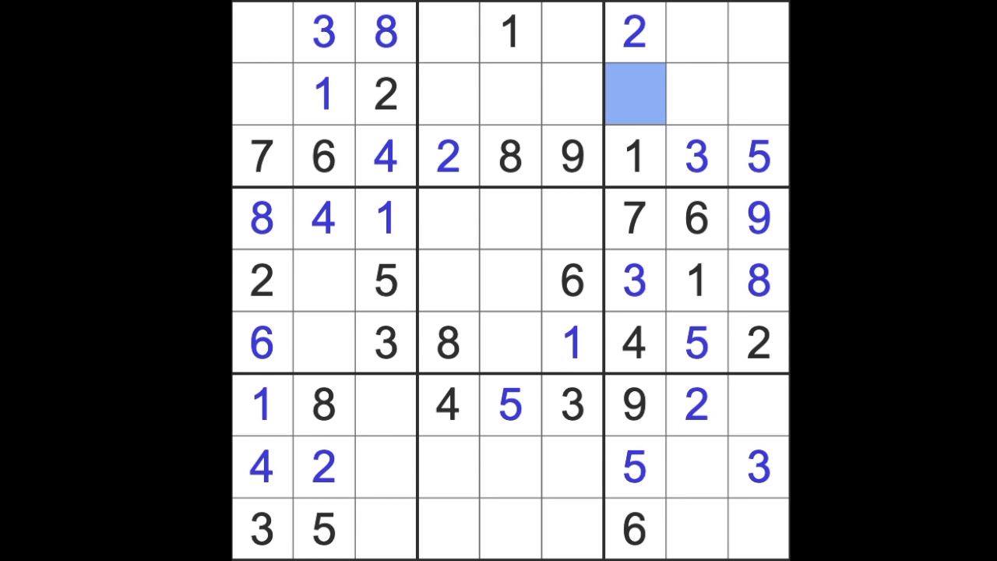
{"action": "left_click", "coordinate": [637, 97]}
{"action": "type", "text": "8"}
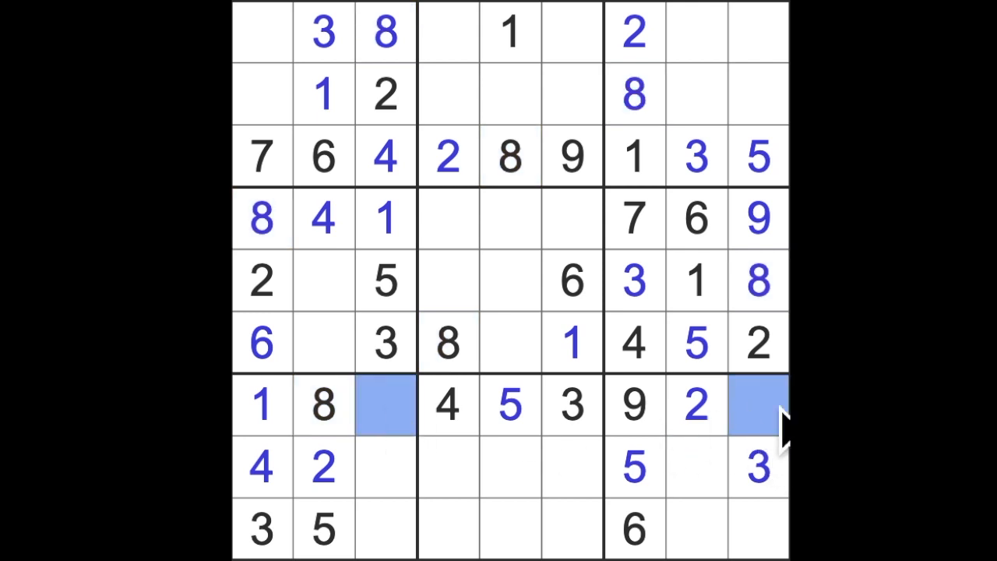
{"action": "left_click", "coordinate": [629, 526]}
{"action": "type", "text": "6"}
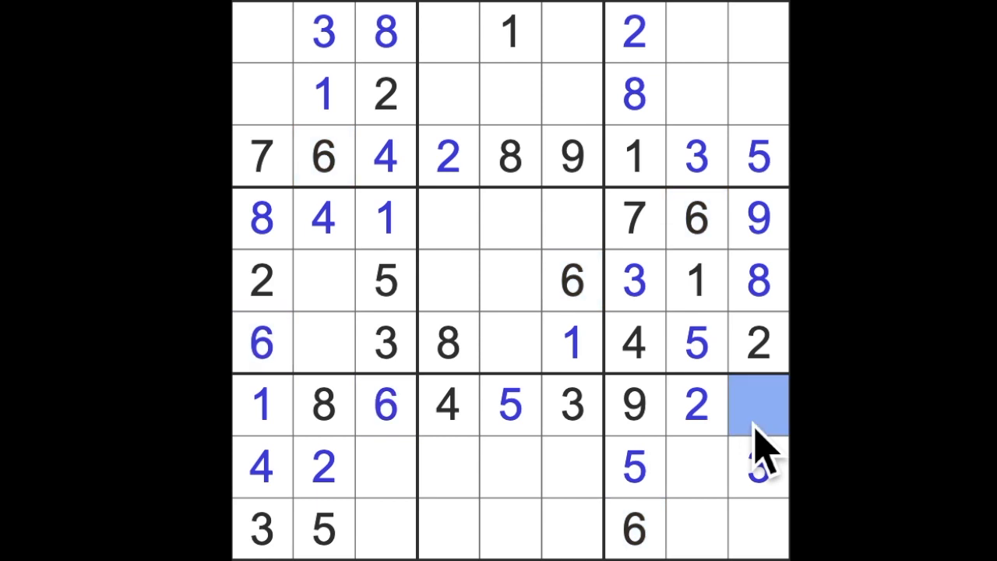
{"action": "type", "text": "7"}
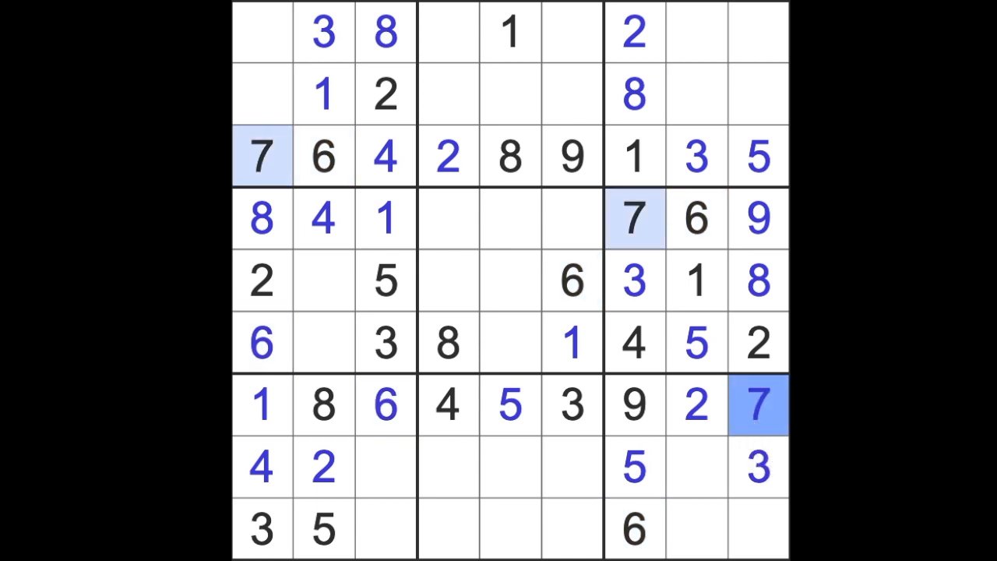
{"action": "left_click", "coordinate": [696, 280]}
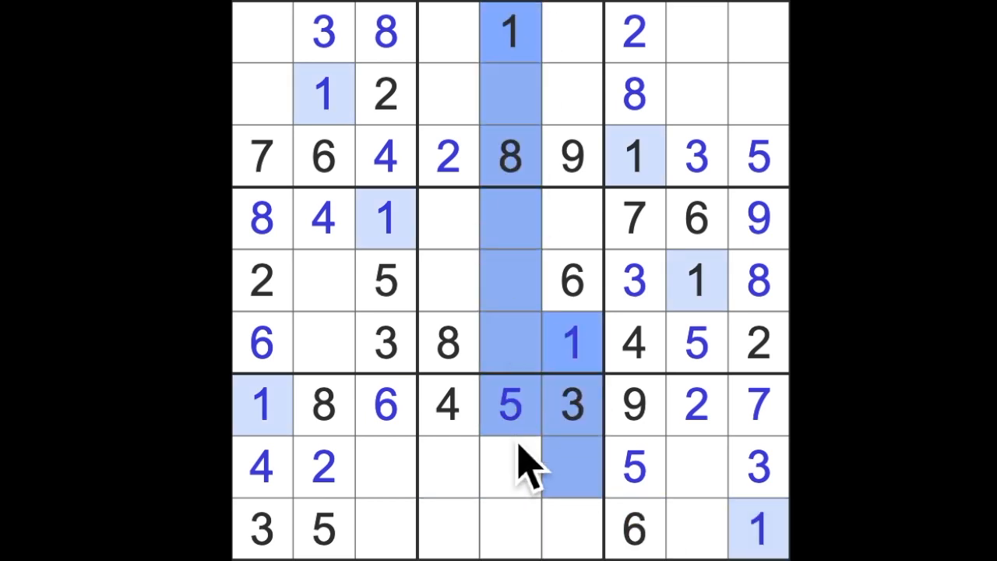
Step: Fill 1 and 8 in row 8 and 2 in the bottom row
{"action": "left_click", "coordinate": [446, 469]}
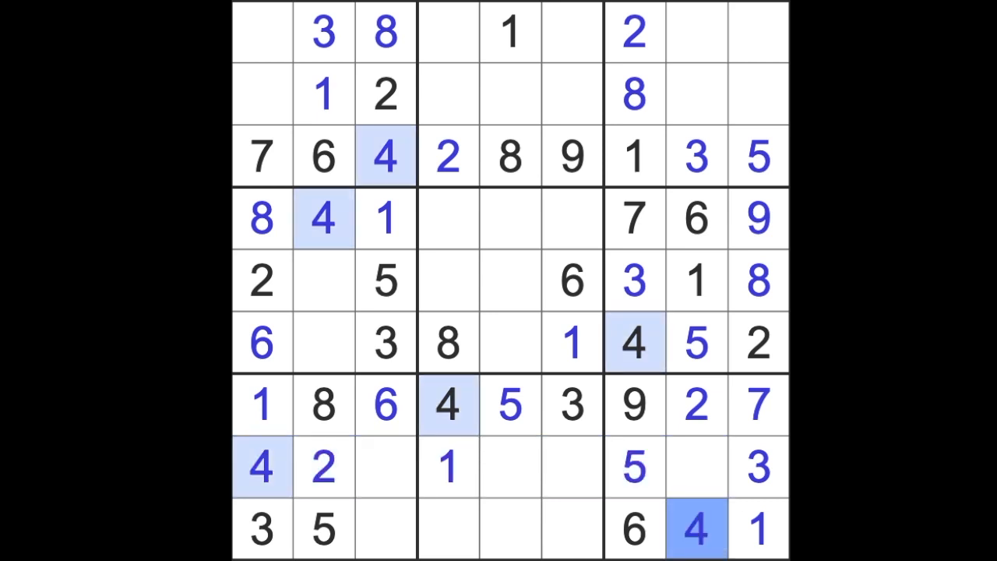
{"action": "left_click", "coordinate": [698, 478]}
{"action": "type", "text": "8"}
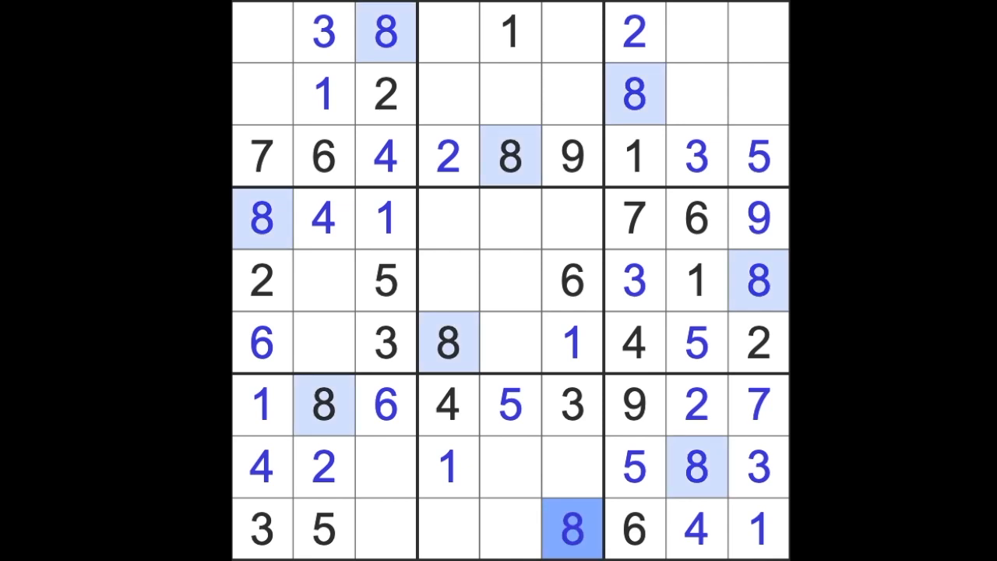
{"action": "left_click", "coordinate": [379, 471]}
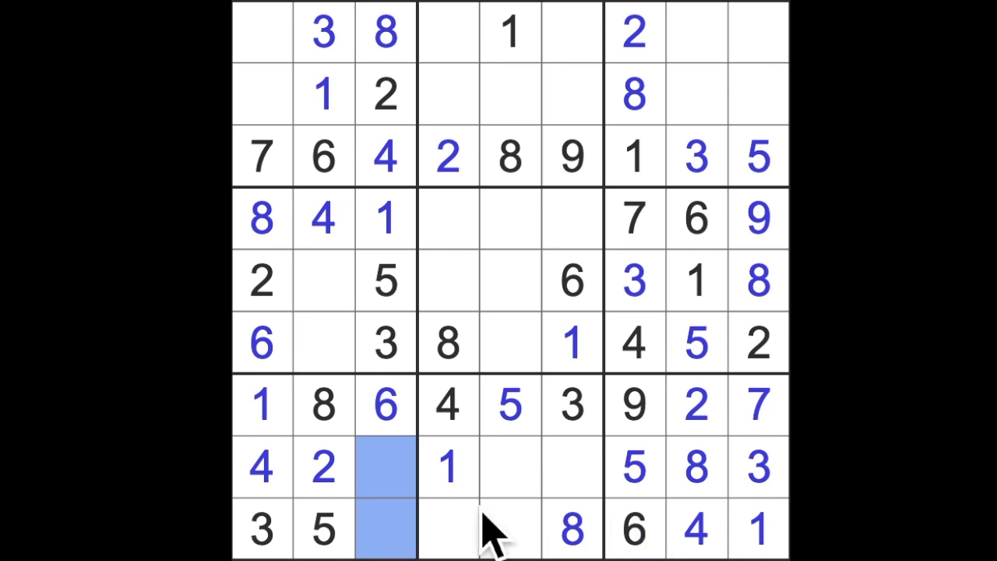
{"action": "mouse_move", "coordinate": [564, 558]}
{"action": "type", "text": "2"}
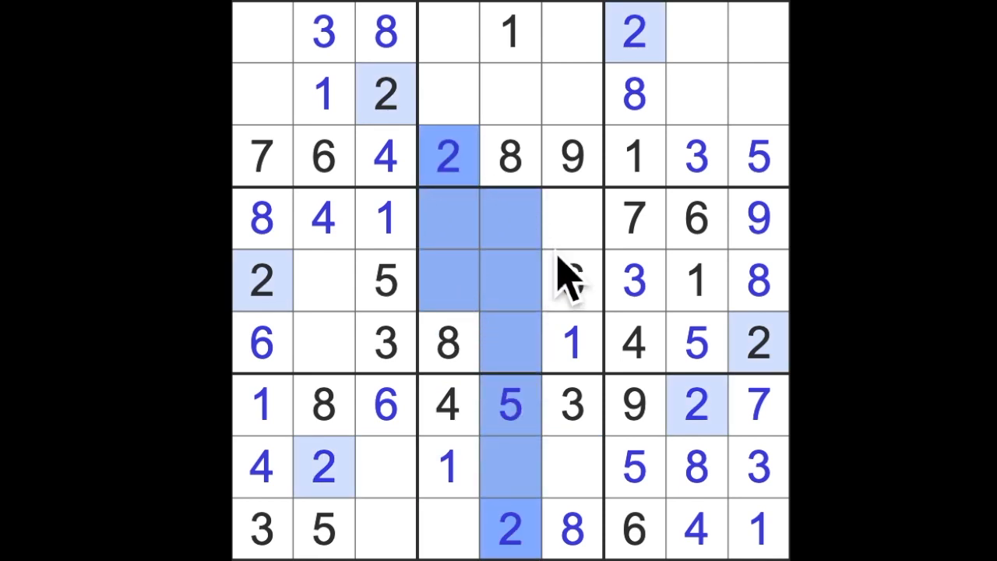
Step: Enter 2 in row 4 and fill the remaining row 8 cells, starting with 7
{"action": "left_click", "coordinate": [570, 218]}
{"action": "type", "text": "2"}
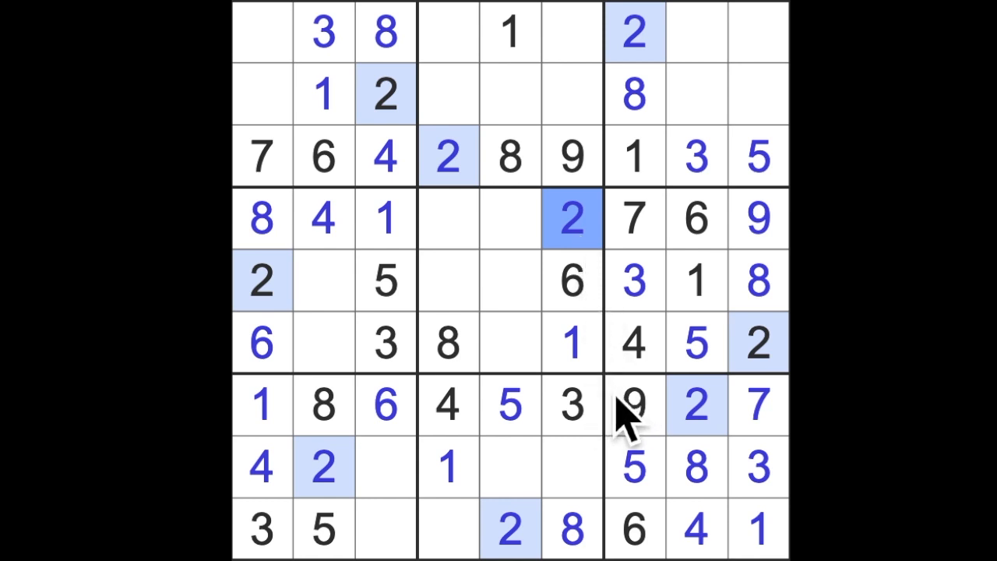
{"action": "mouse_move", "coordinate": [615, 346]}
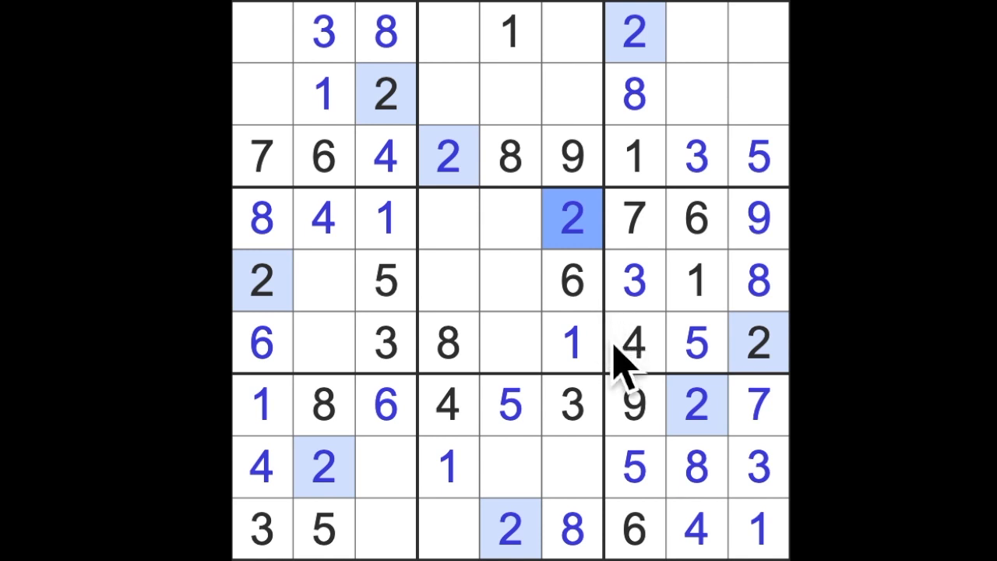
{"action": "mouse_move", "coordinate": [592, 491]}
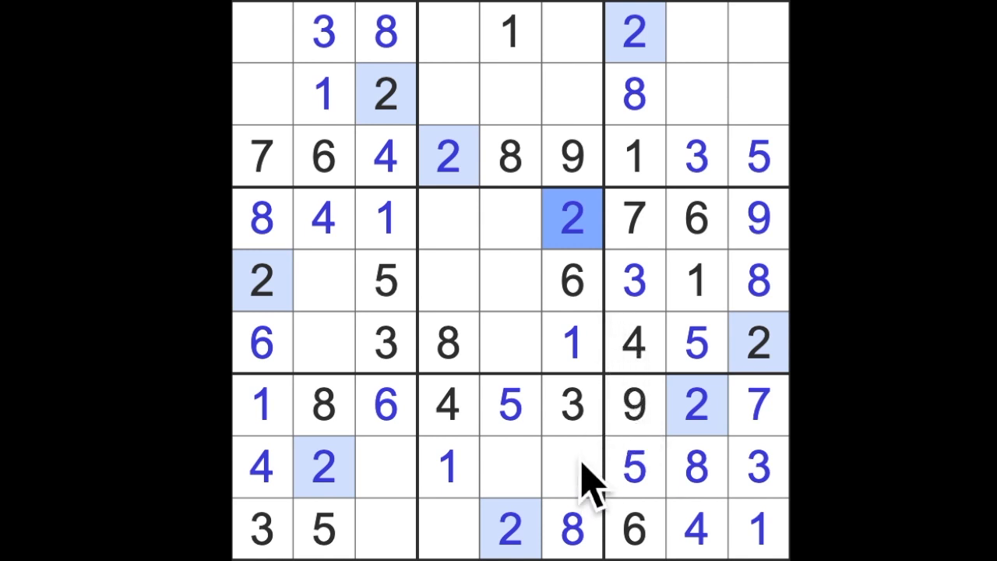
{"action": "left_click", "coordinate": [569, 156]}
{"action": "type", "text": "7"}
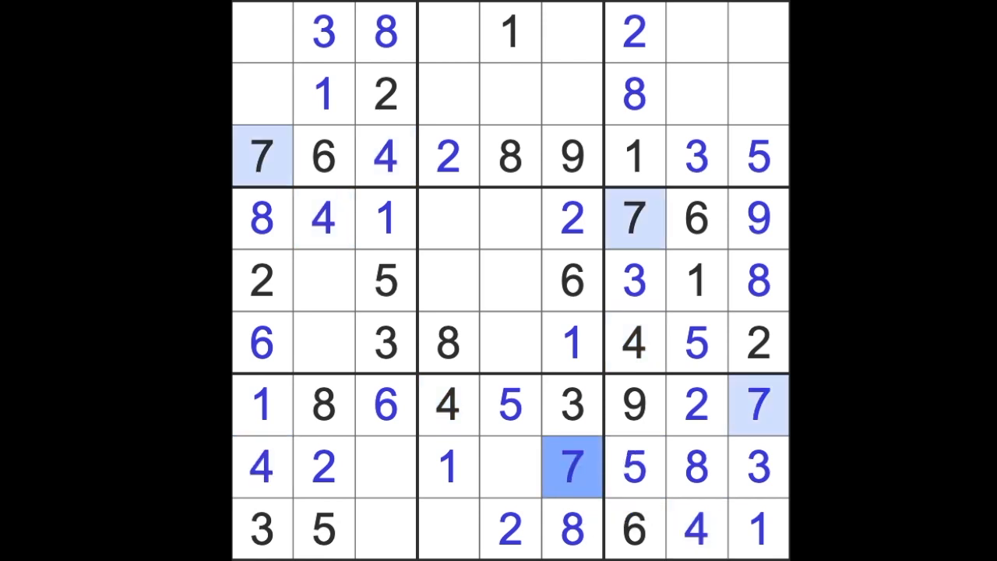
{"action": "left_click", "coordinate": [515, 475]}
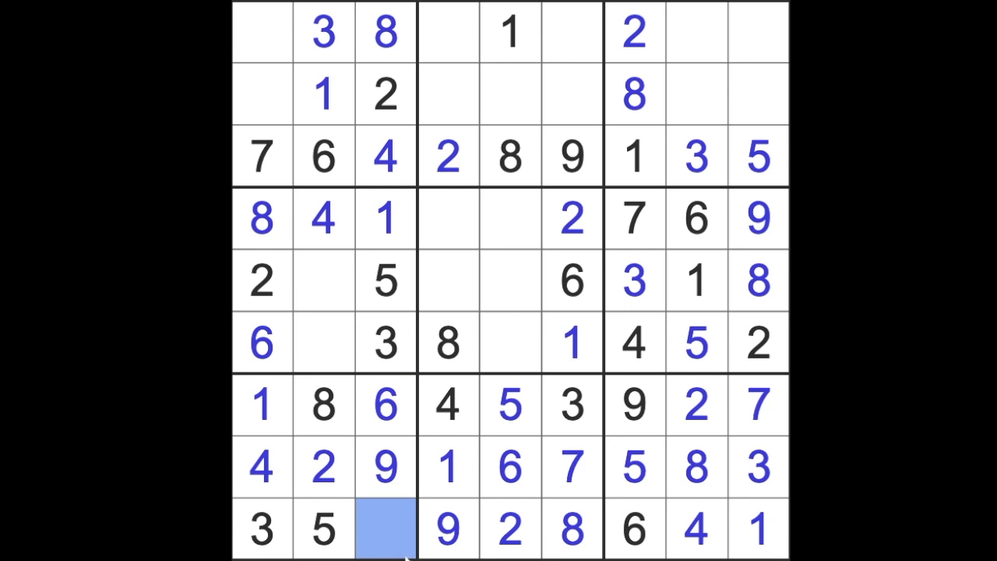
Step: Enter 7 in the last empty bottom-row cell, completing row 9
{"action": "type", "text": "7"}
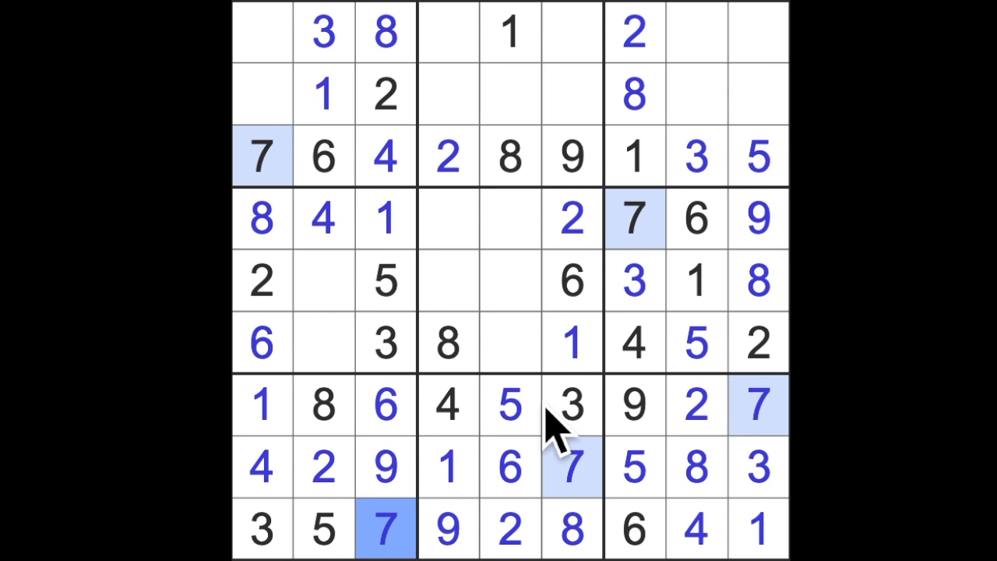
{"action": "mouse_move", "coordinate": [709, 280]}
{"action": "type", "text": "5"}
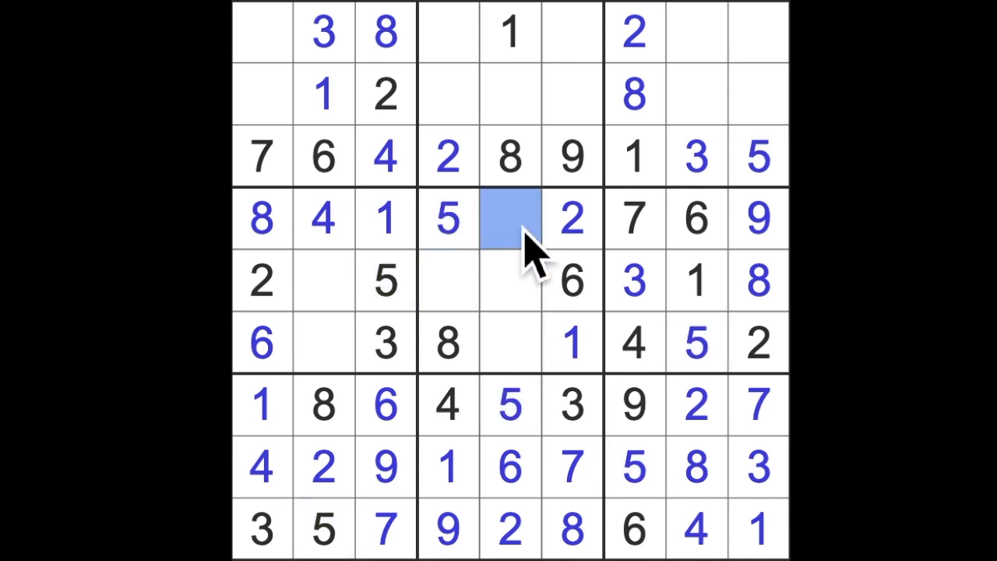
Step: Enter 3 in rows 4 and 2, 4 in the centre cell and 9 in row 5
{"action": "type", "text": "3"}
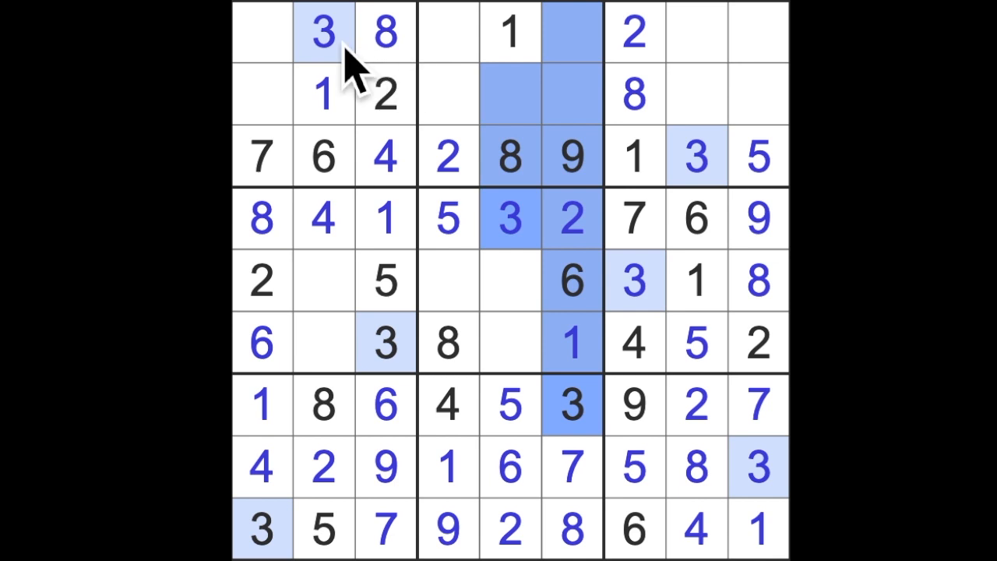
{"action": "left_click", "coordinate": [445, 94]}
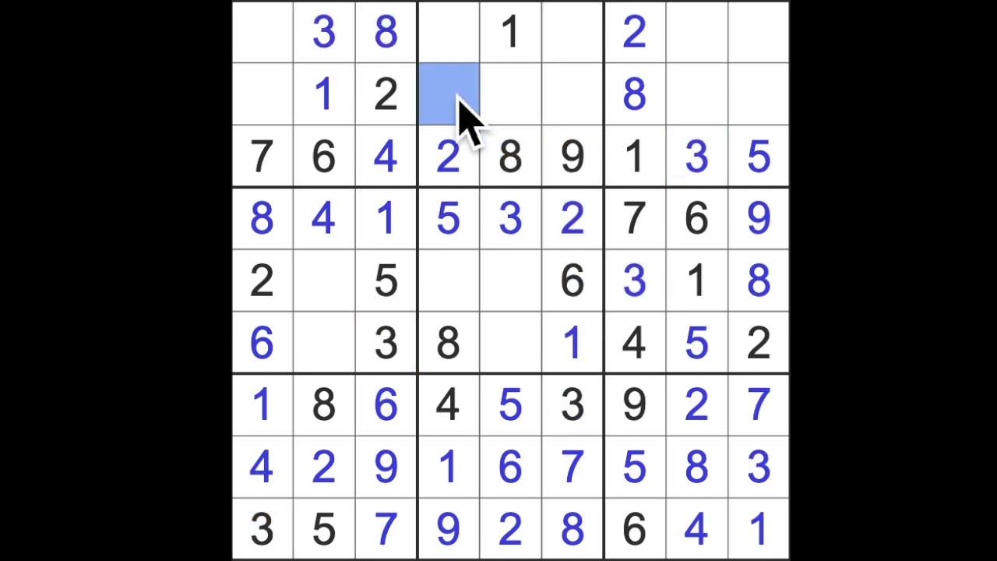
{"action": "type", "text": "3"}
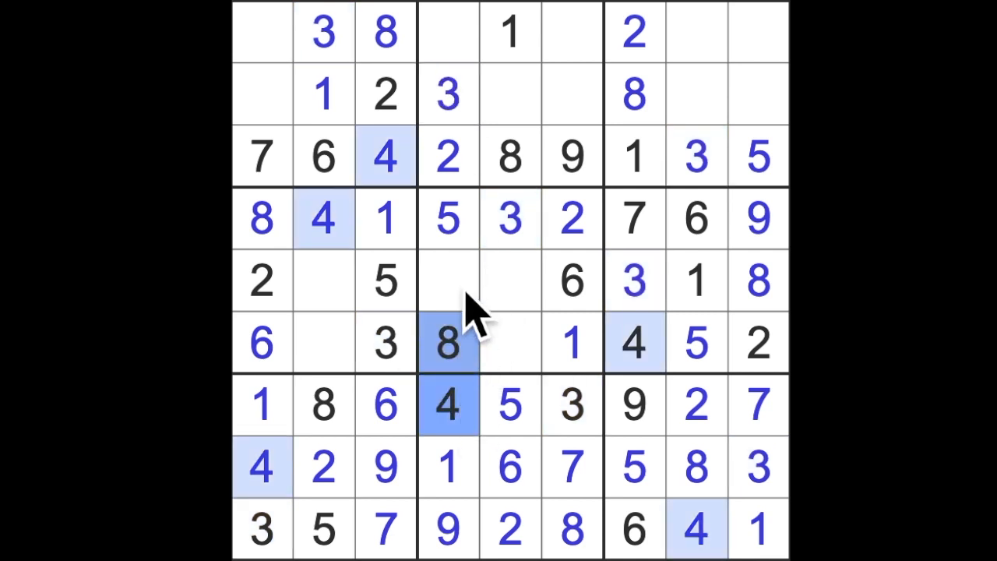
{"action": "left_click", "coordinate": [511, 281]}
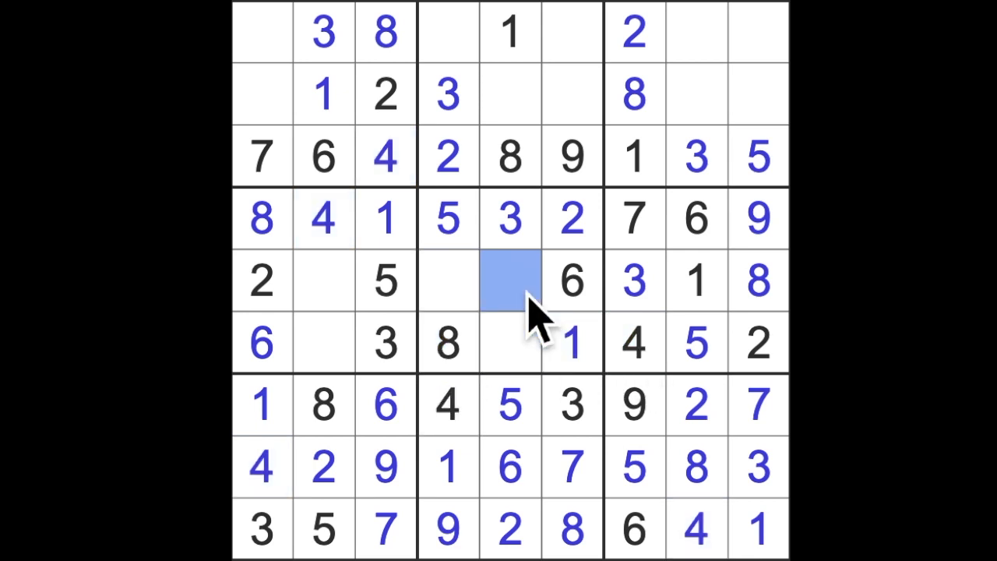
{"action": "type", "text": "4"}
{"action": "left_click", "coordinate": [449, 280]}
{"action": "type", "text": "7"}
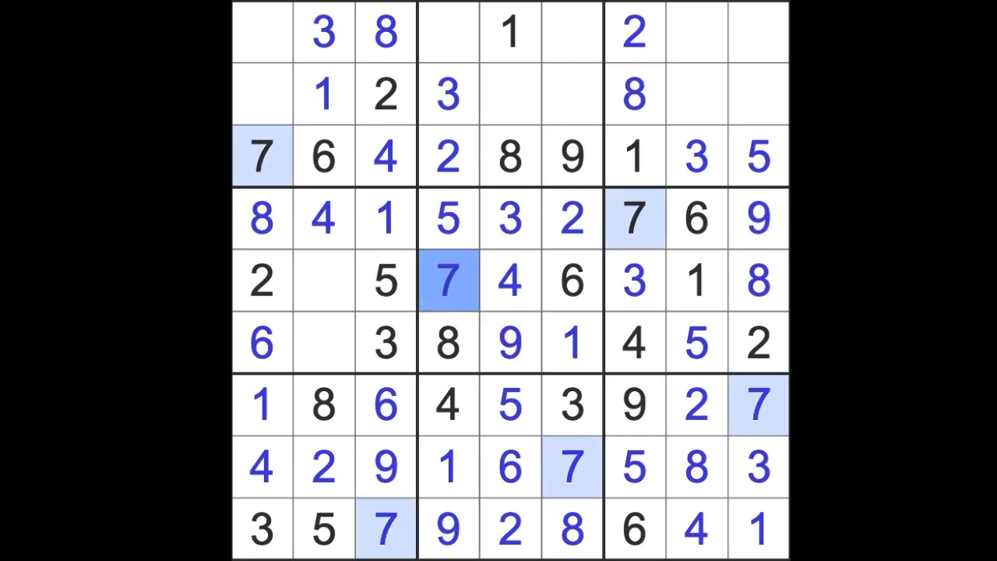
{"action": "left_click", "coordinate": [324, 344]}
{"action": "type", "text": "7"}
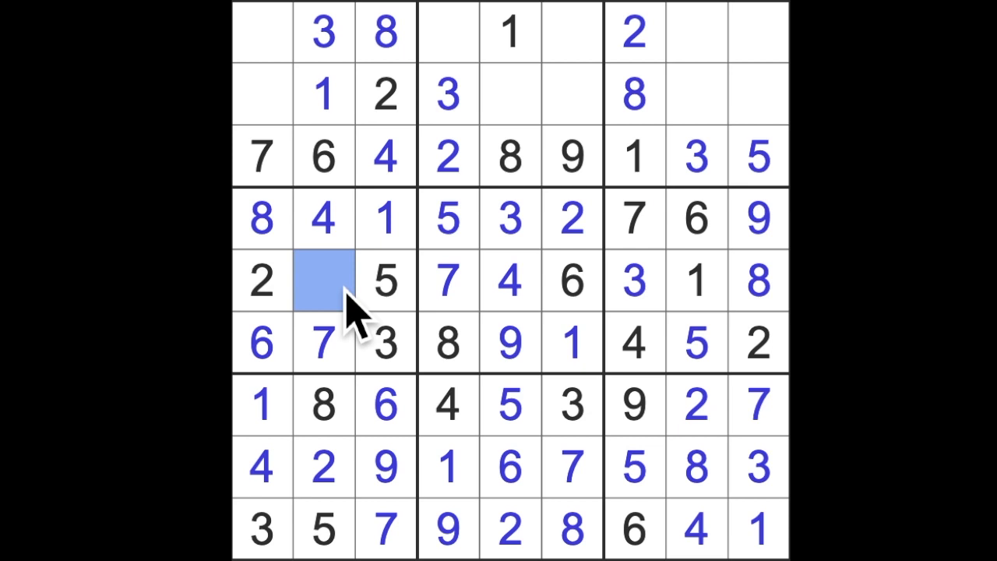
{"action": "type", "text": "9"}
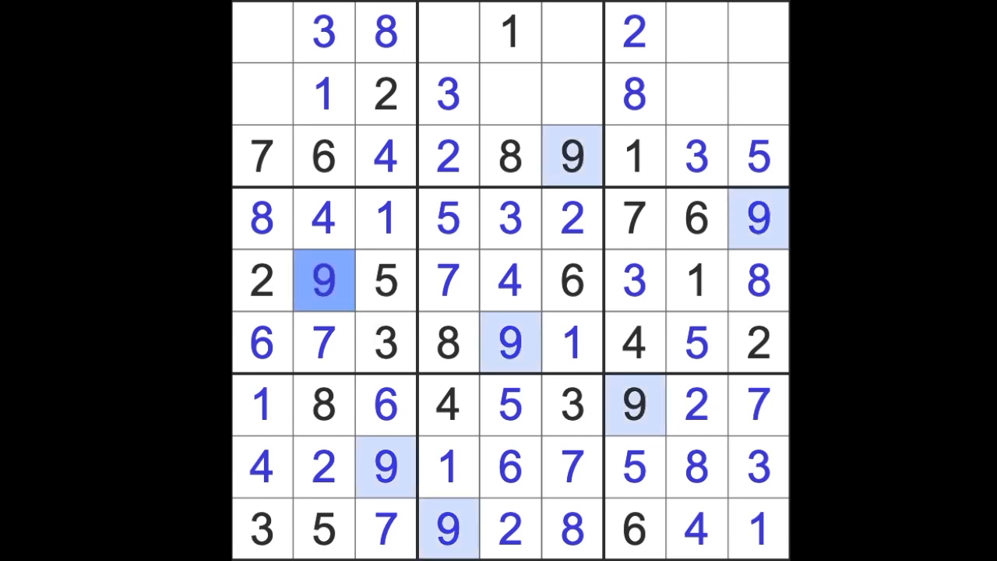
Step: Enter 6 and 5 in the top row and 5 in the first cell of row 2
{"action": "left_click", "coordinate": [455, 35]}
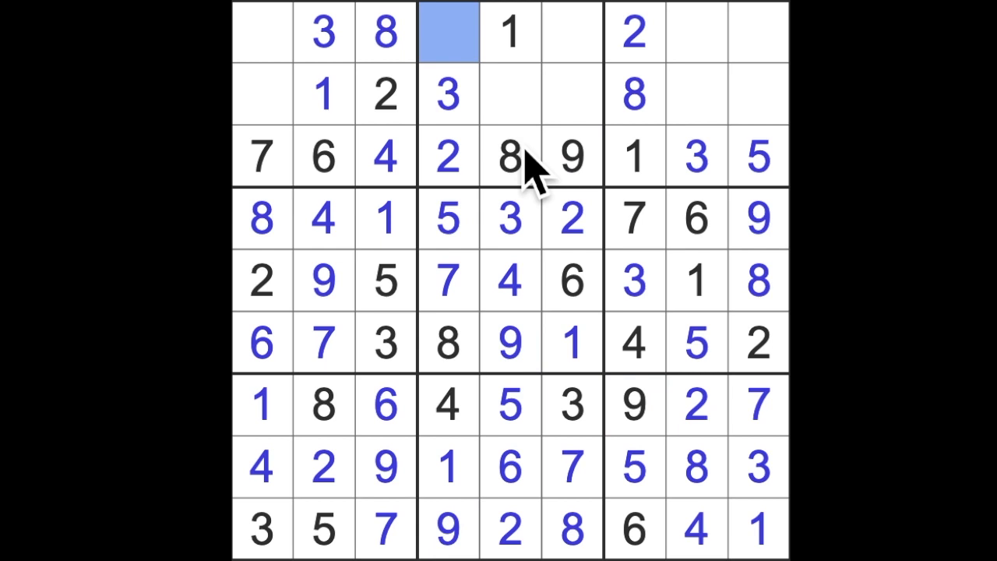
{"action": "type", "text": "6"}
{"action": "left_click", "coordinate": [572, 94]}
{"action": "type", "text": "4"}
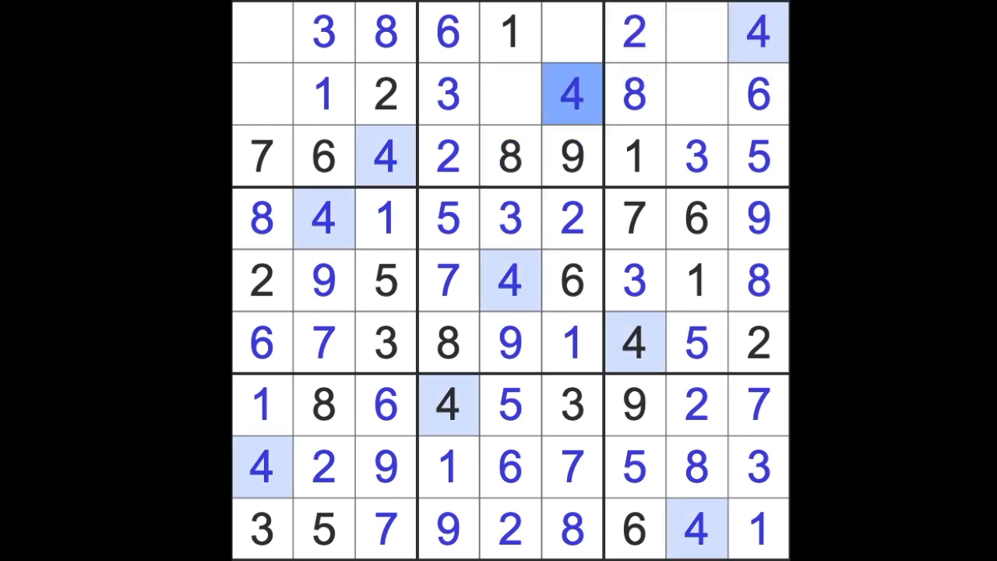
{"action": "left_click", "coordinate": [567, 35]}
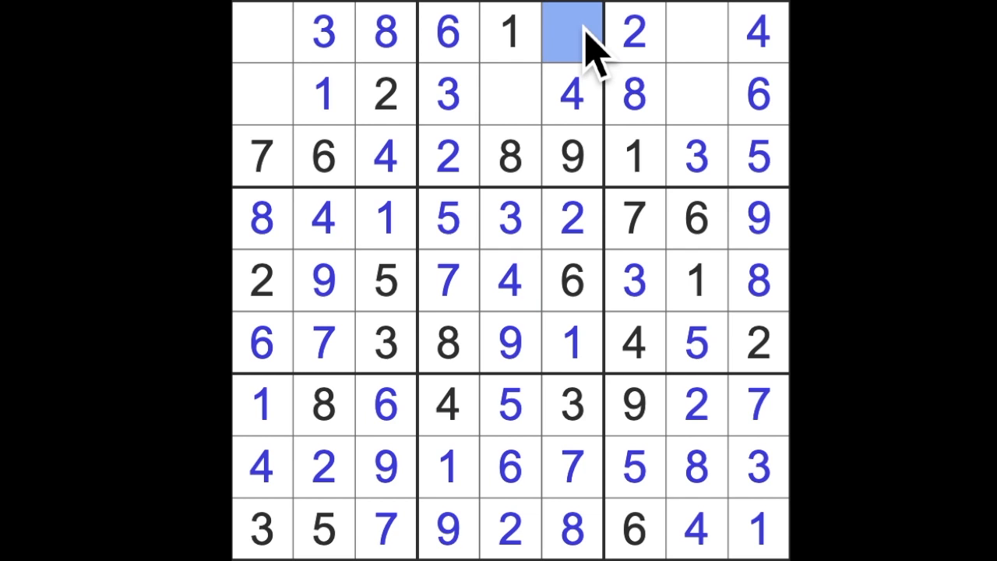
{"action": "type", "text": "5"}
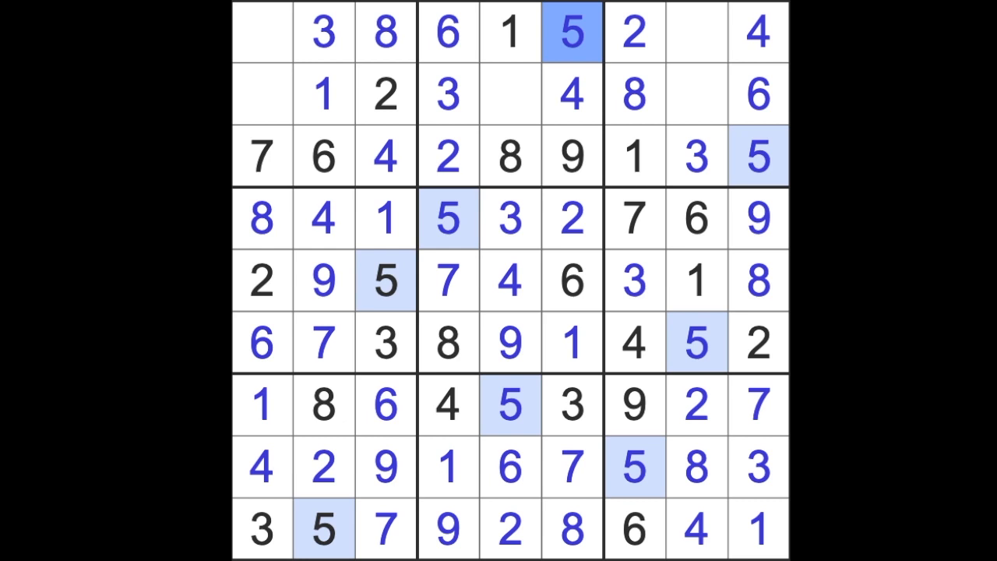
{"action": "left_click", "coordinate": [262, 94]}
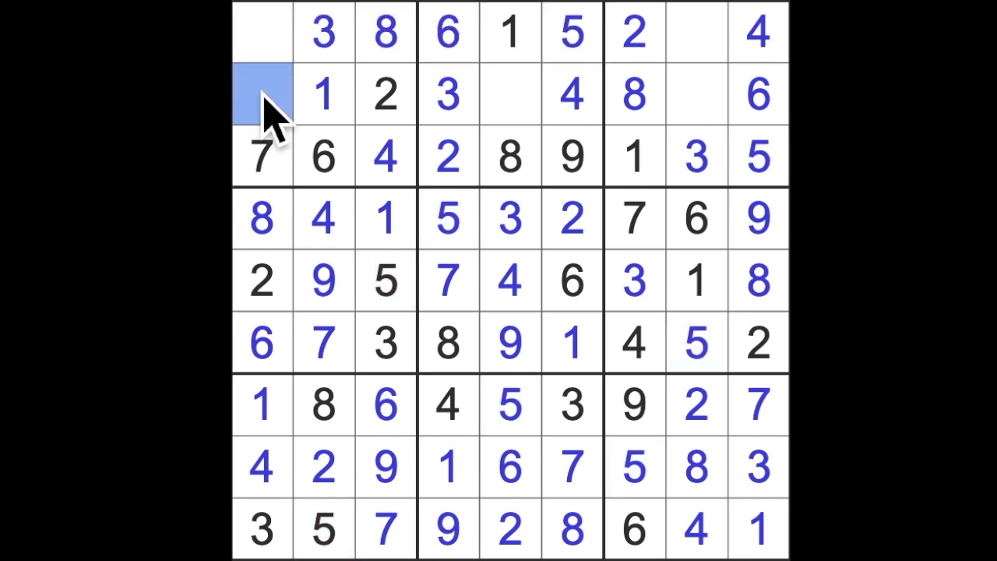
{"action": "type", "text": "5"}
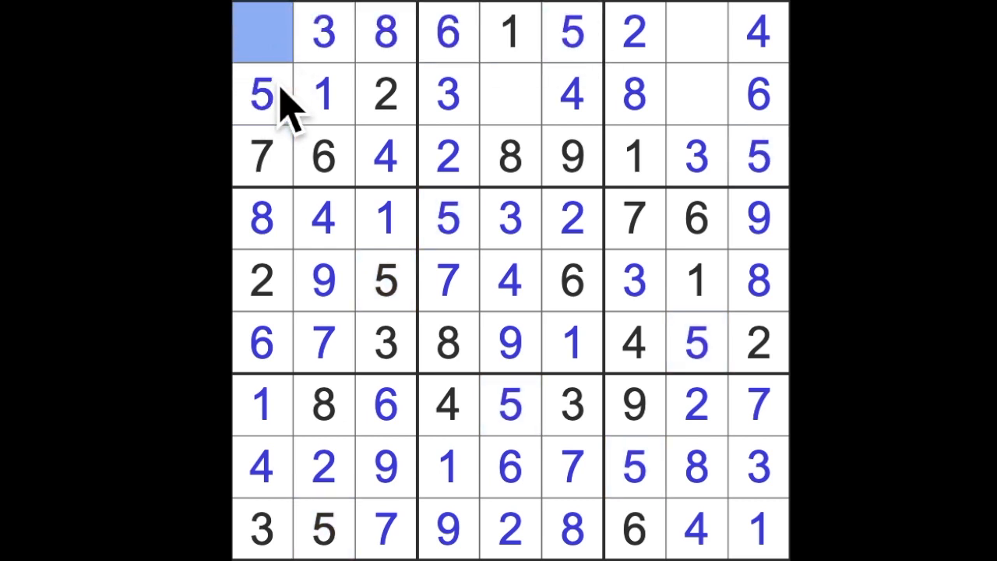